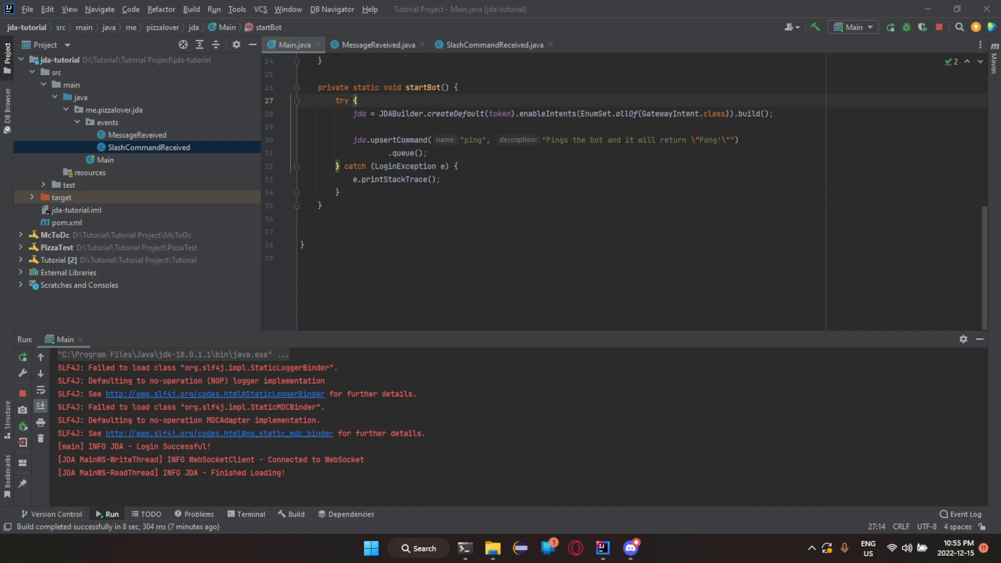
Step: Create a new SlashCommand package under me.pizzalover.jda
click(487, 257)
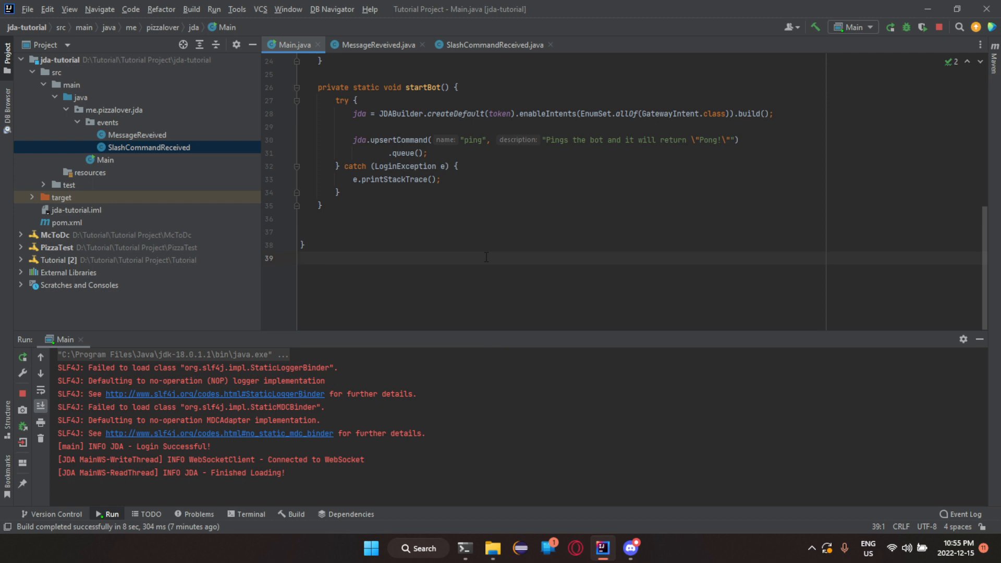
mouse_move(443, 250)
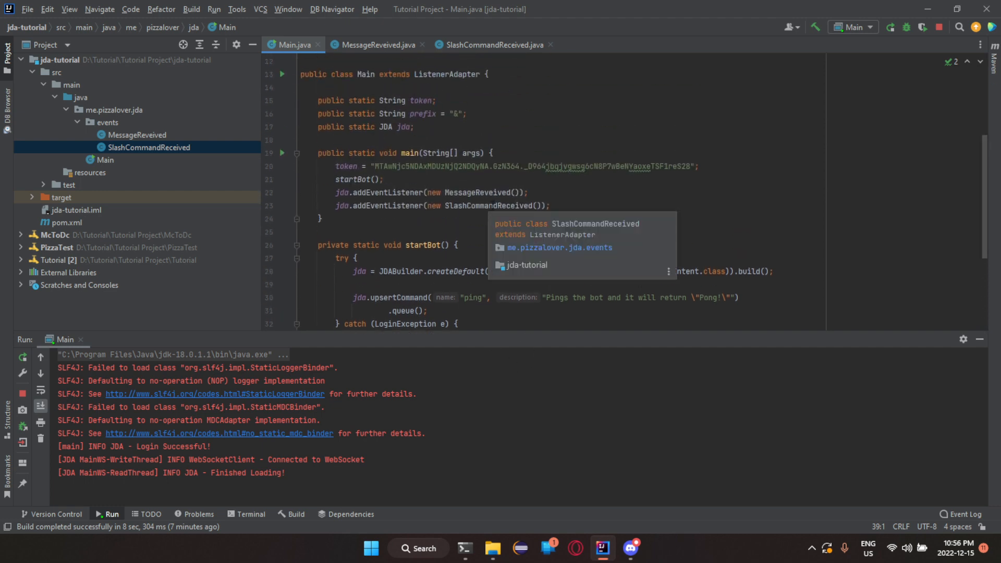
double_click(487, 205)
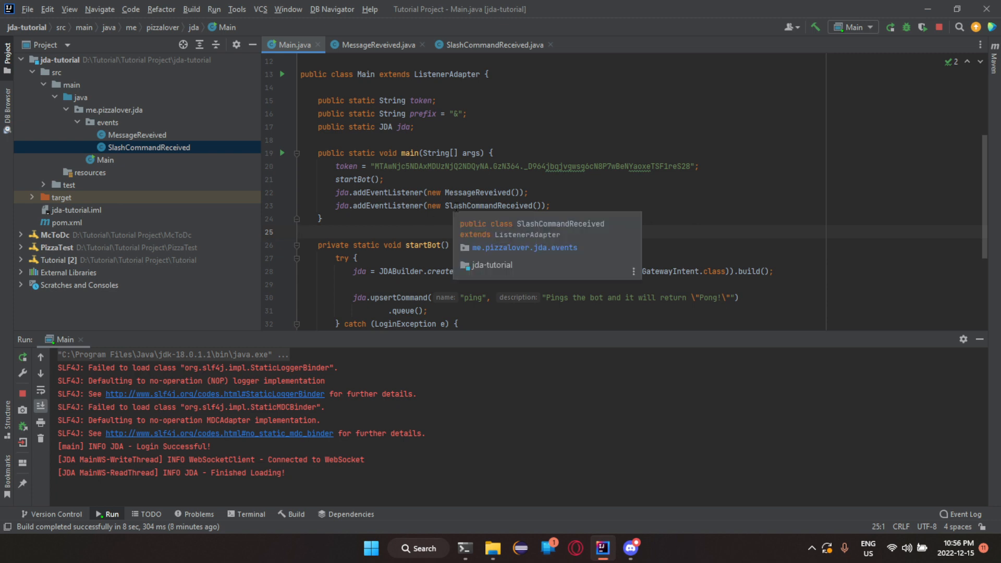
mouse_move(426, 220)
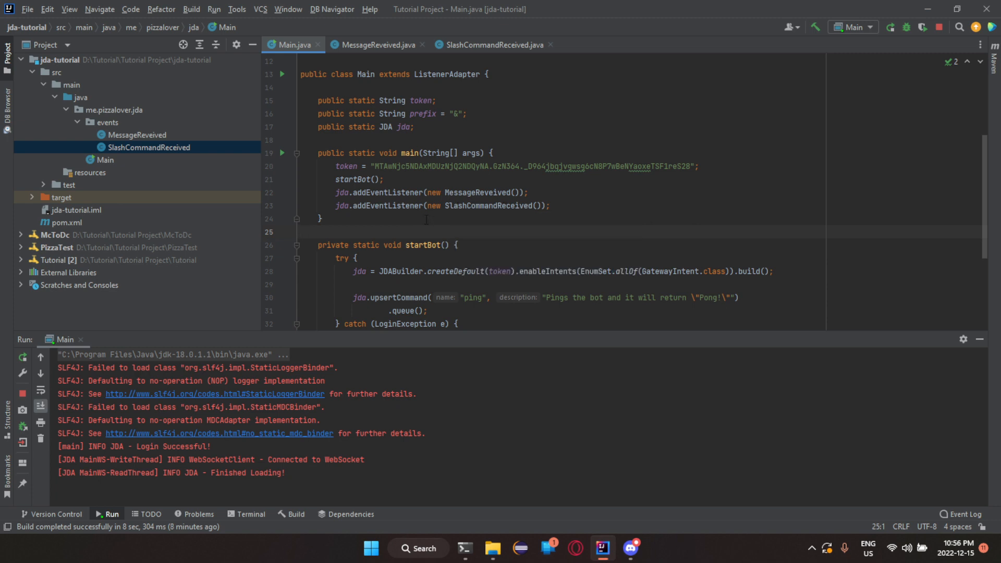
right_click(93, 110)
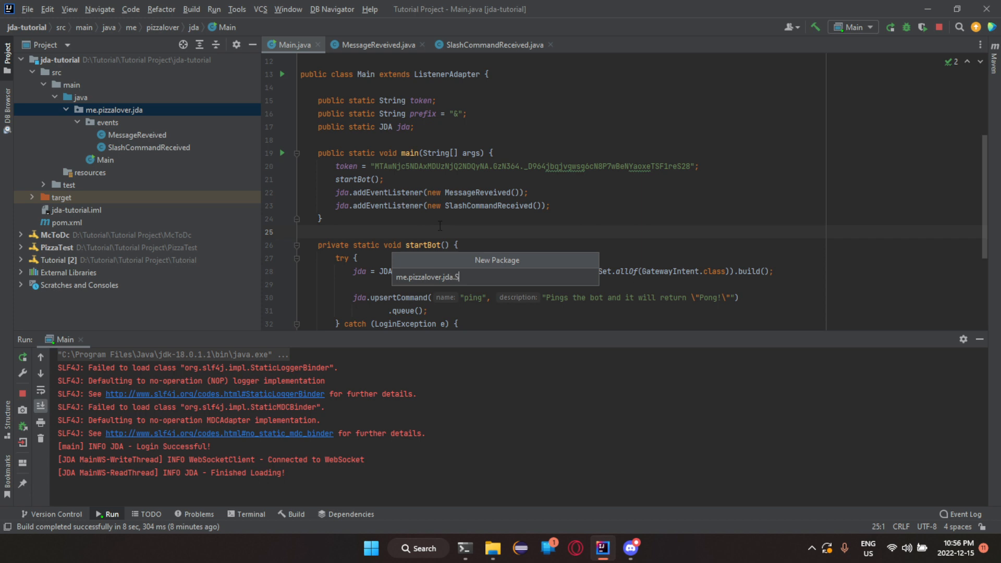
text(lashComman)
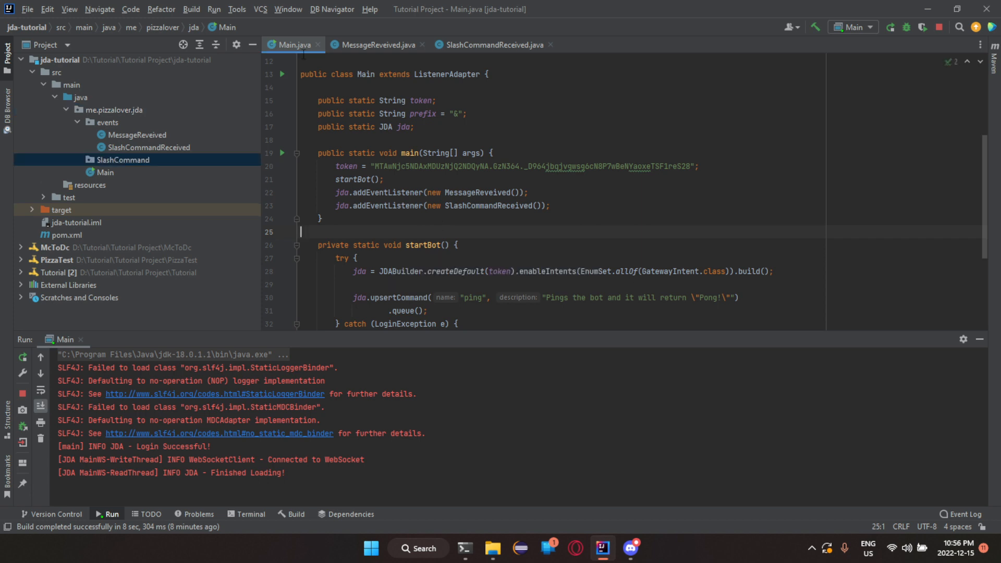
Step: Move the SlashCommandReceived class into the new package via Refactor > Move
right_click(124, 147)
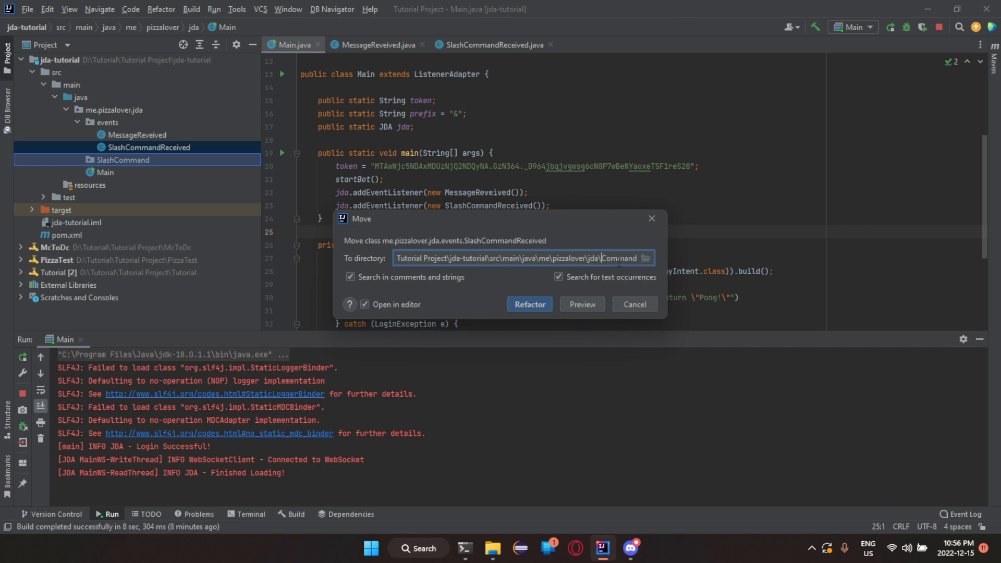
text(Ping)
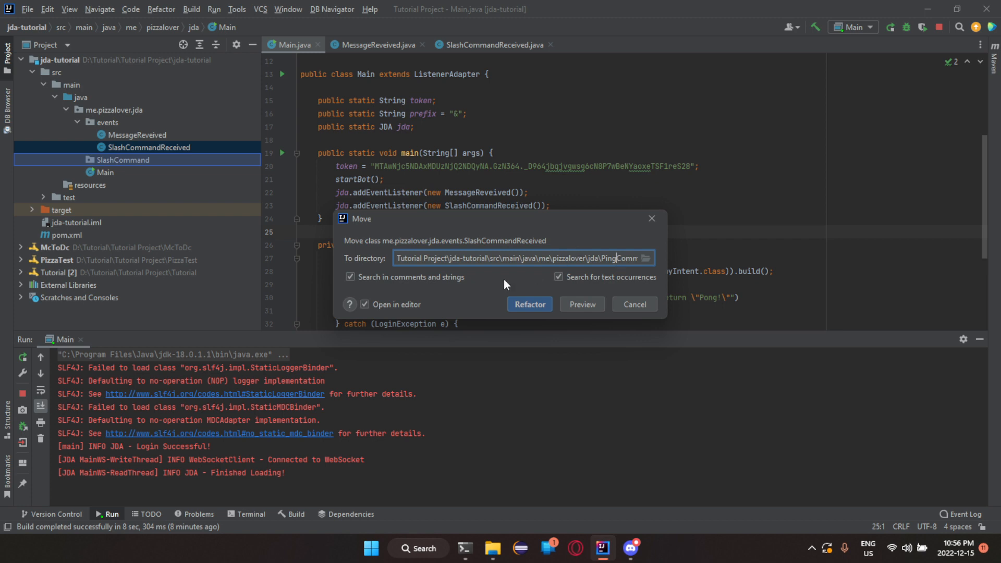
click(530, 304)
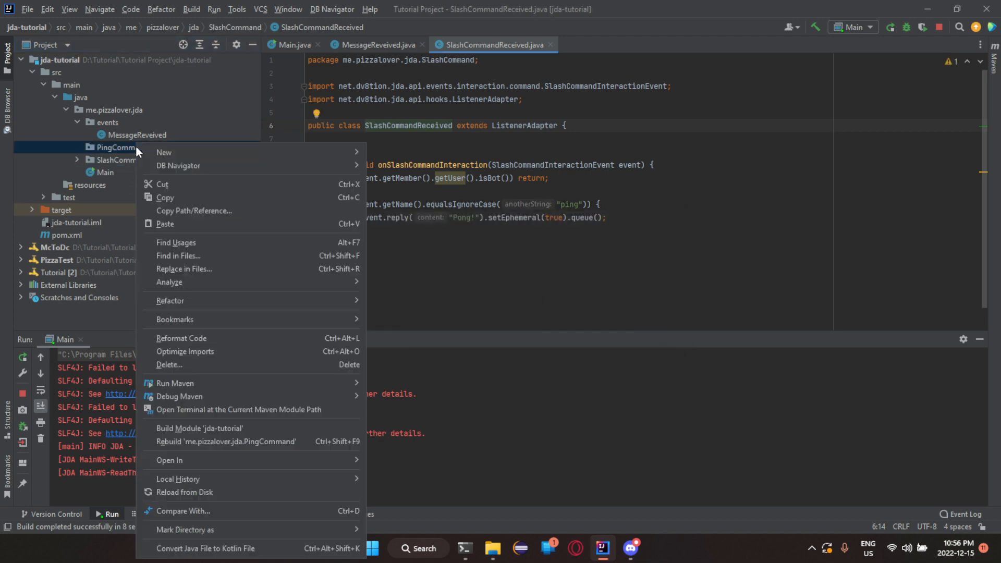
mouse_move(169, 365)
text(Ping)
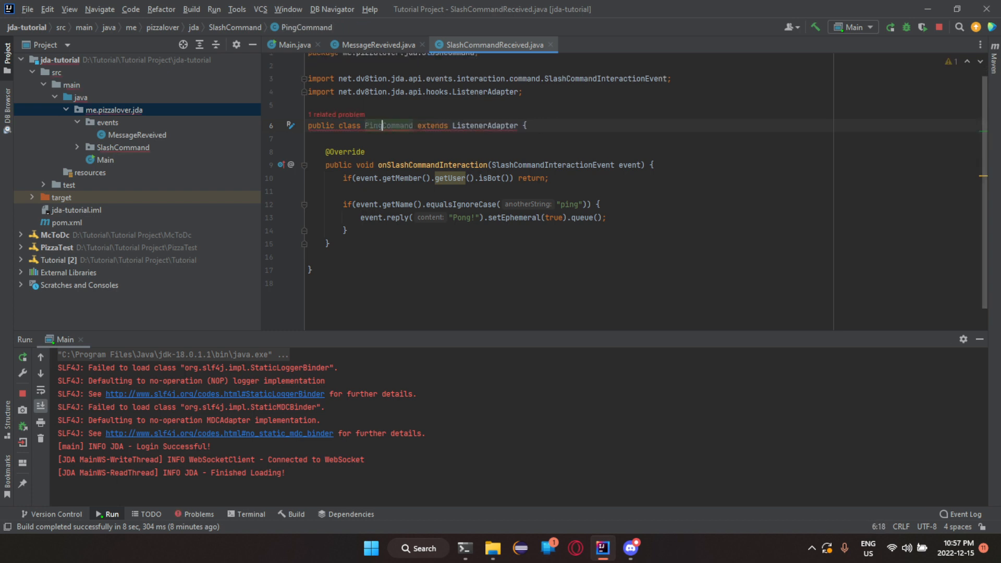
mouse_move(317, 114)
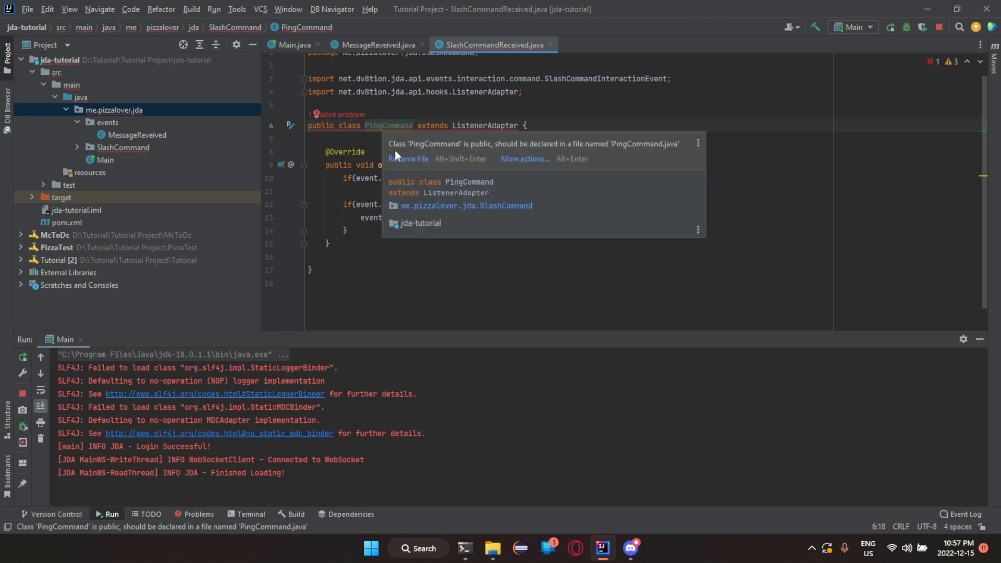
Step: Rename the listener file to PingCommand and register PingCommand in Main's addEventListener
click(291, 45)
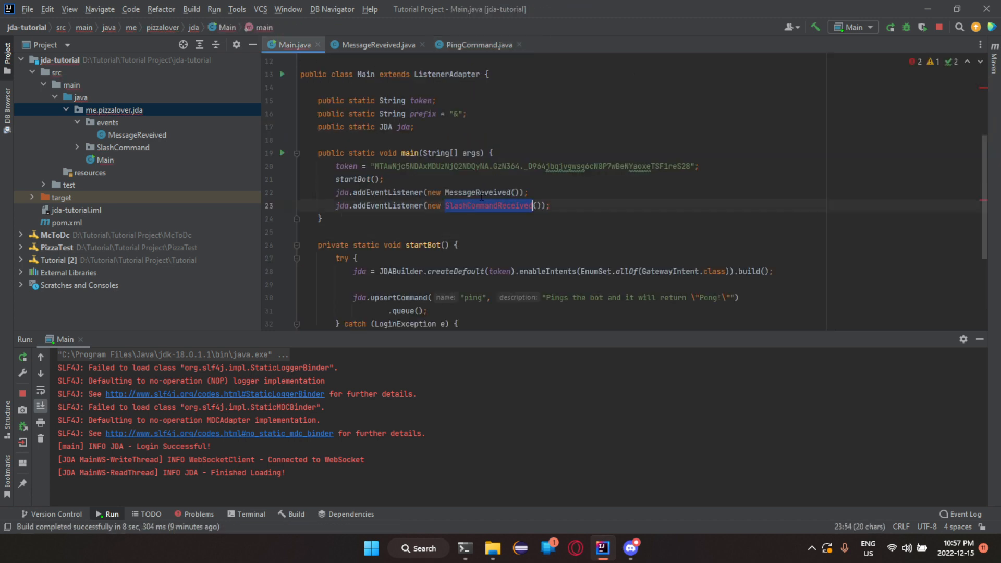
text(PingCommand)
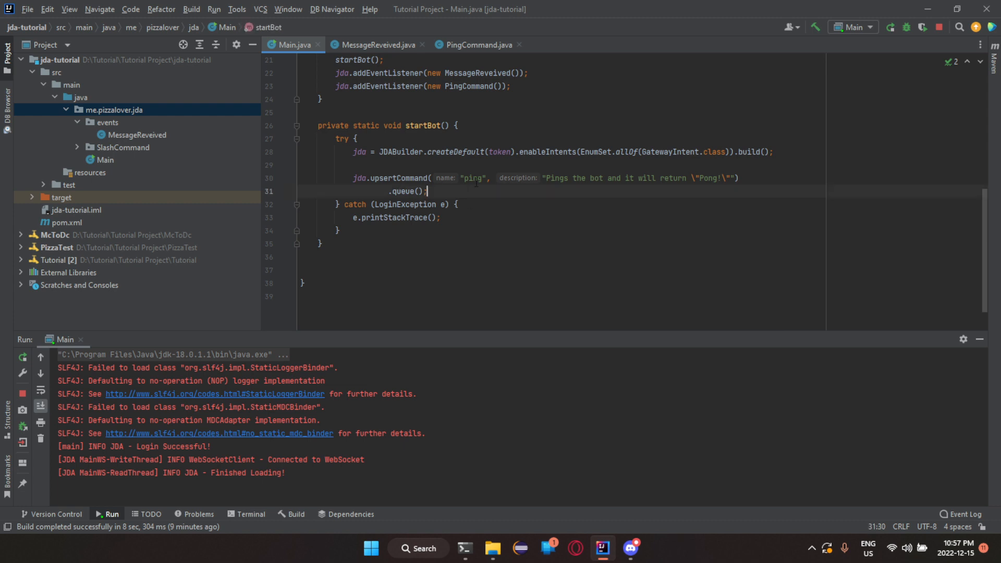
Step: Add jda.upsertCommand("rateme", "Rates yourself on a scale to 0/100!", false) in startBot
text(jda)
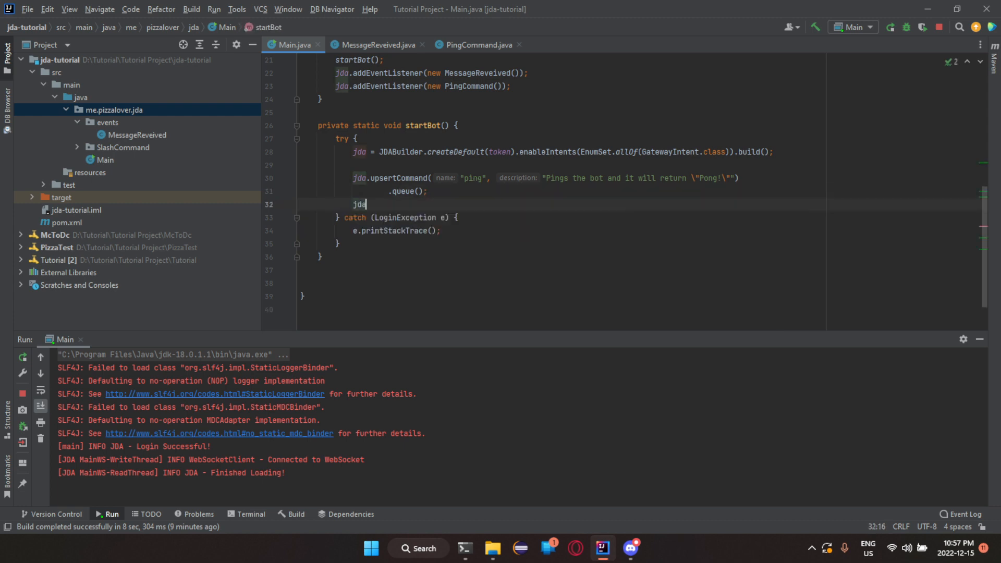
text(.upsertCommand("rateme", "Rates y)
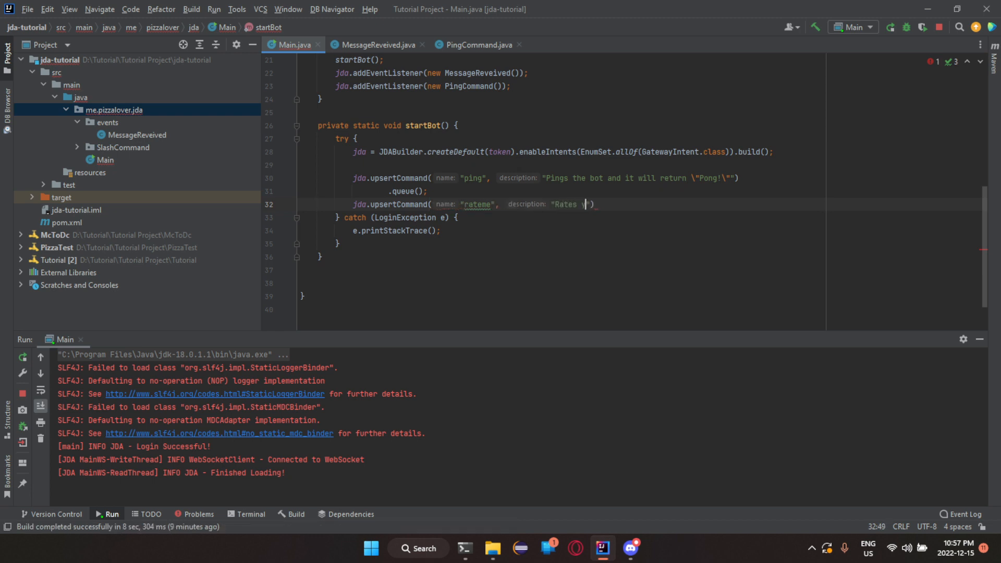
text(yourself on a scale)
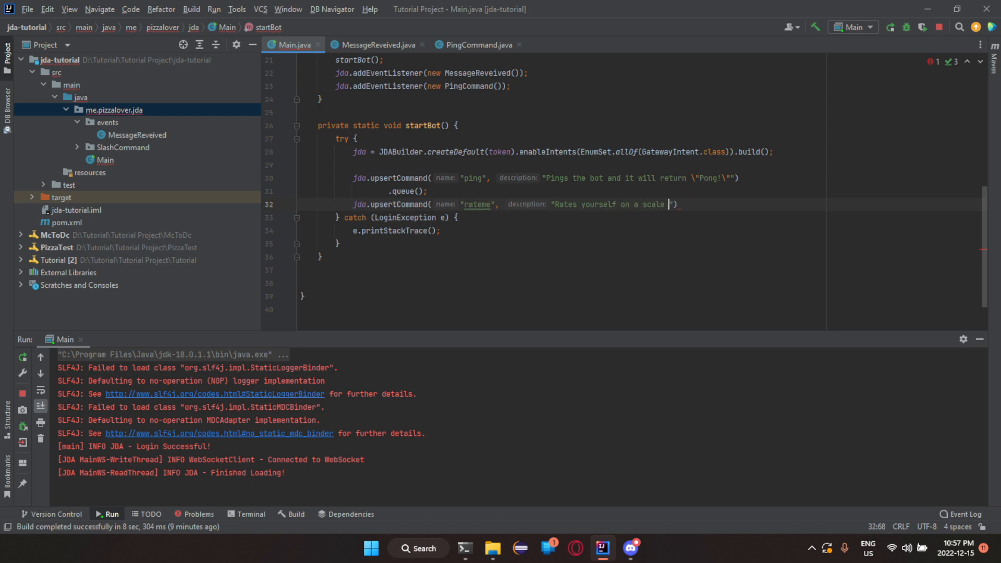
text(0/1)
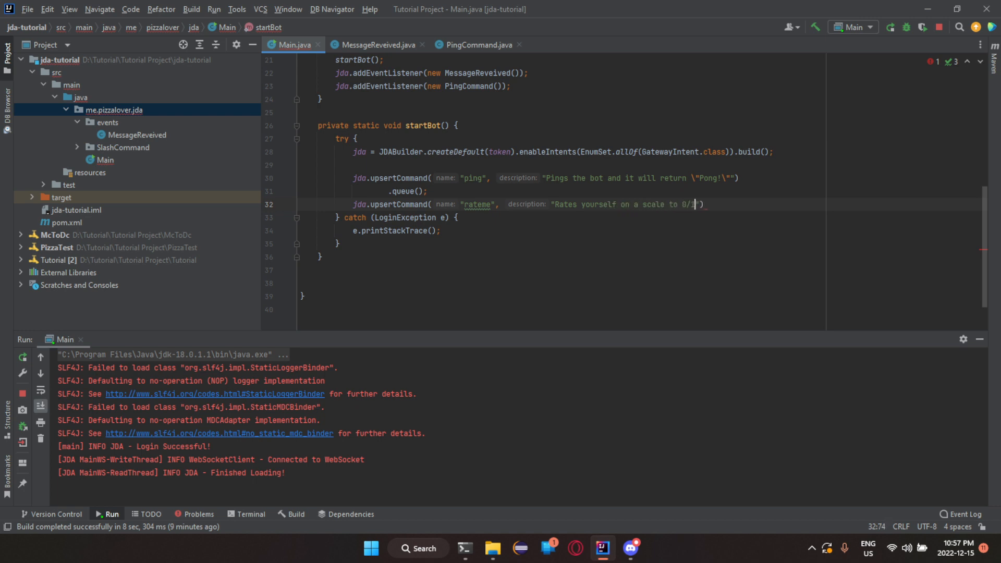
text(00!)
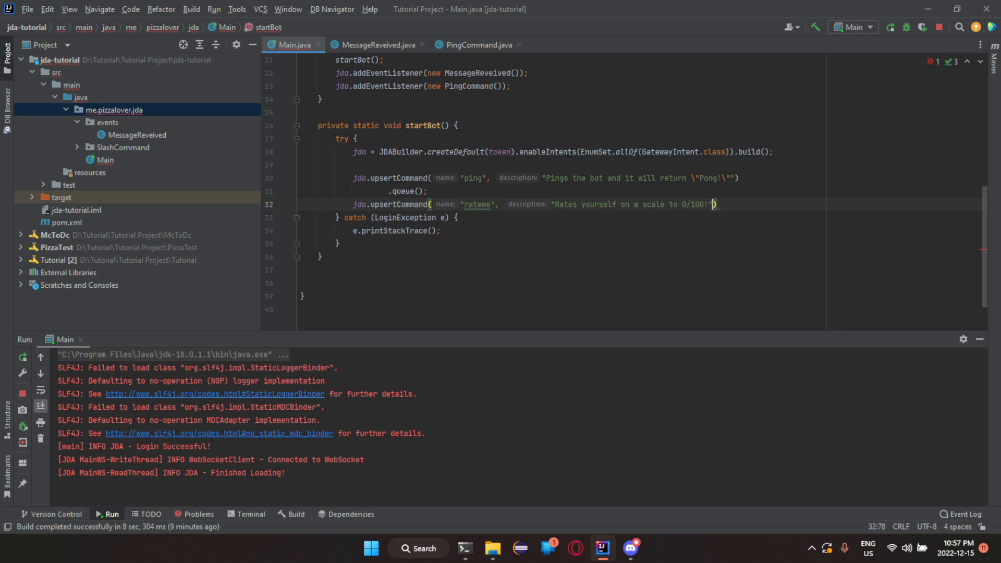
text(, false)
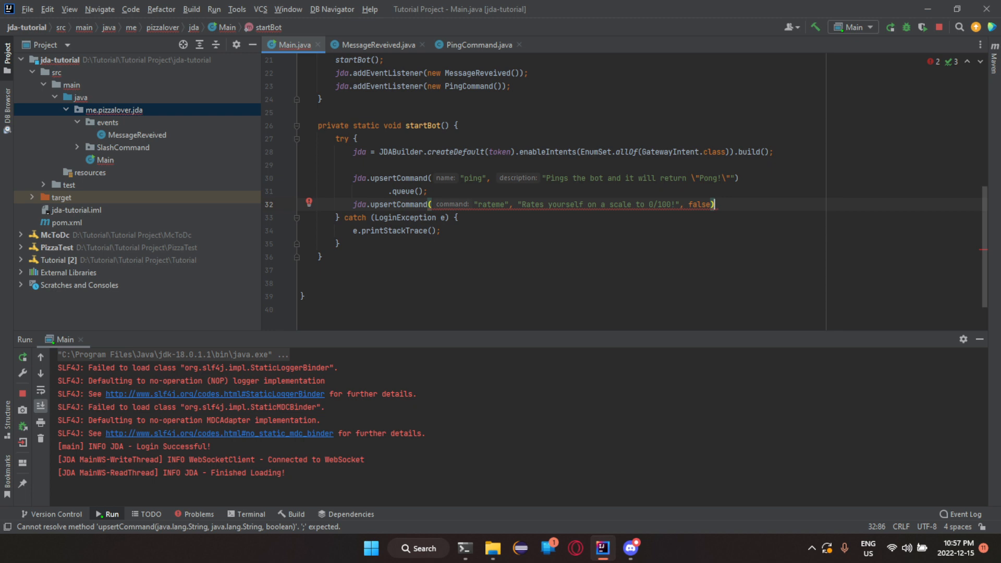
key(enter)
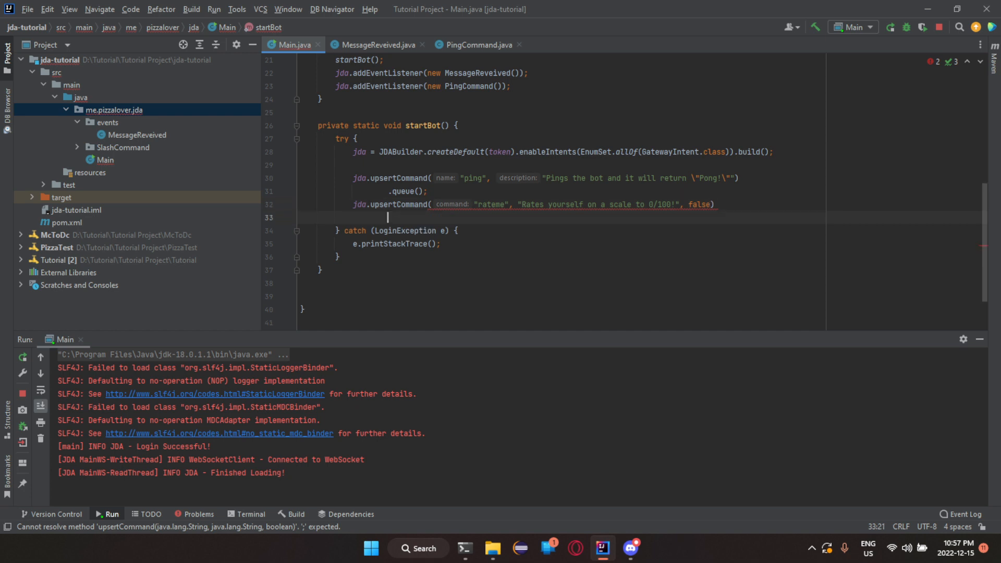
Step: Rework the rateme registration to pass only the name and description, dropping the false argument
text(.)
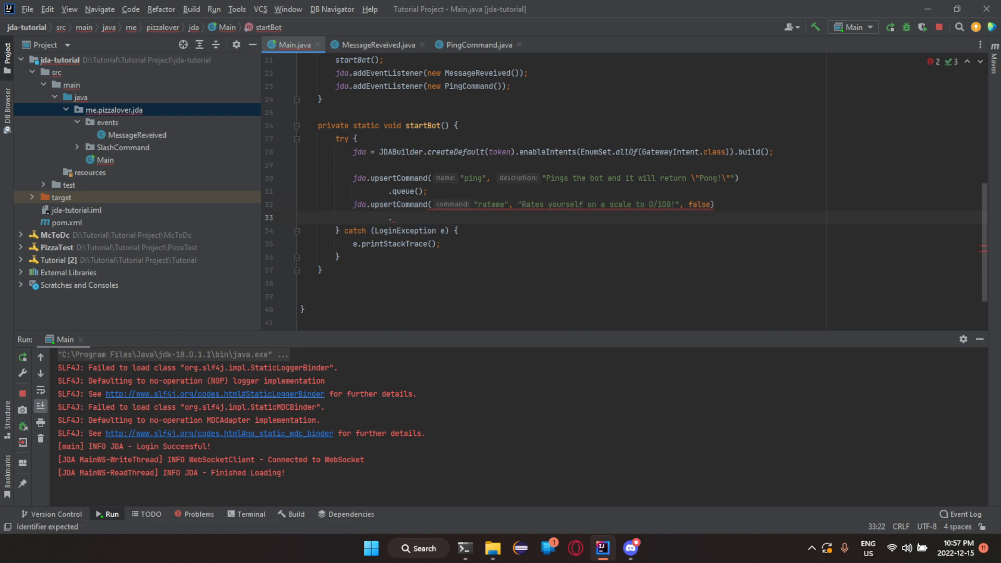
text(.ad)
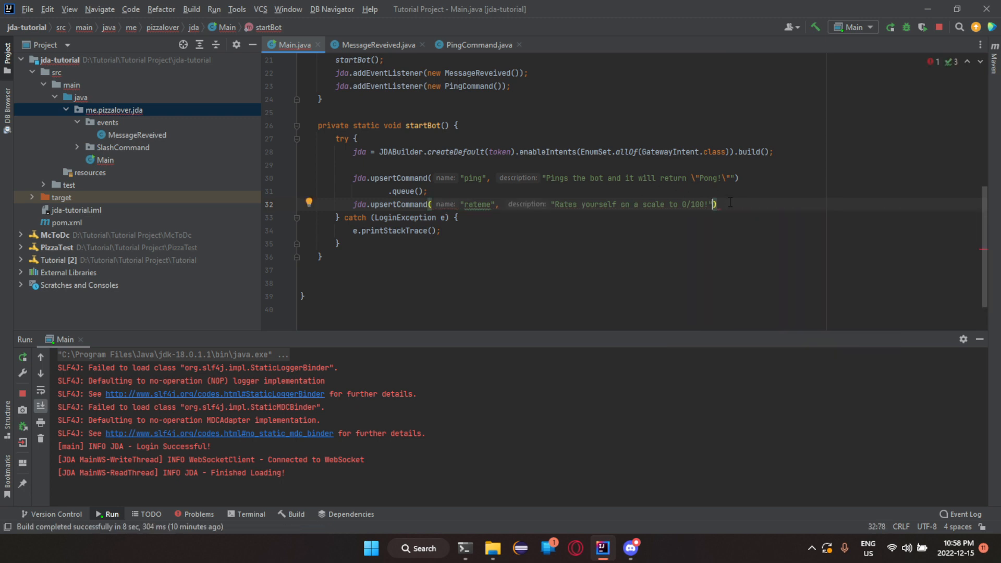
text())
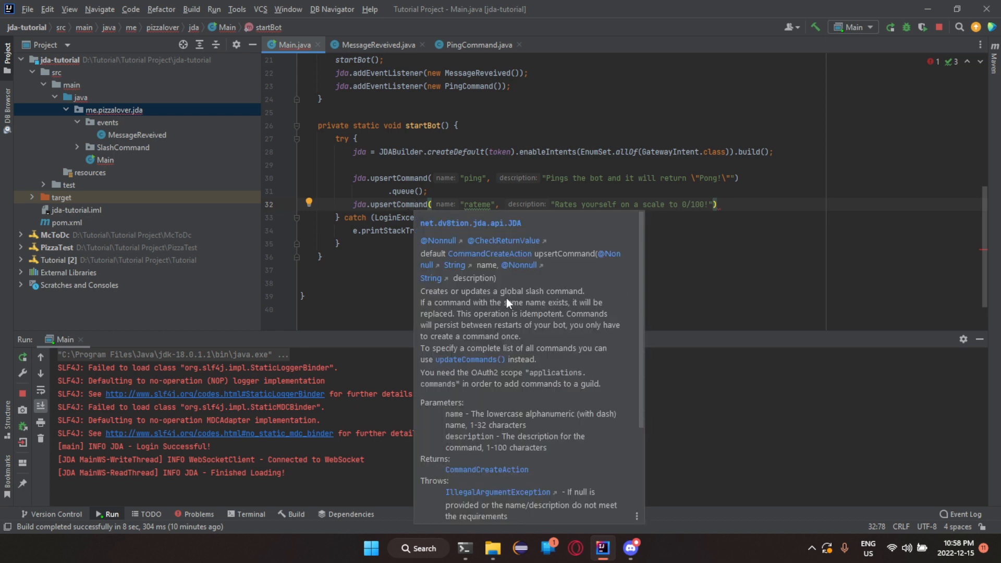
mouse_move(490, 288)
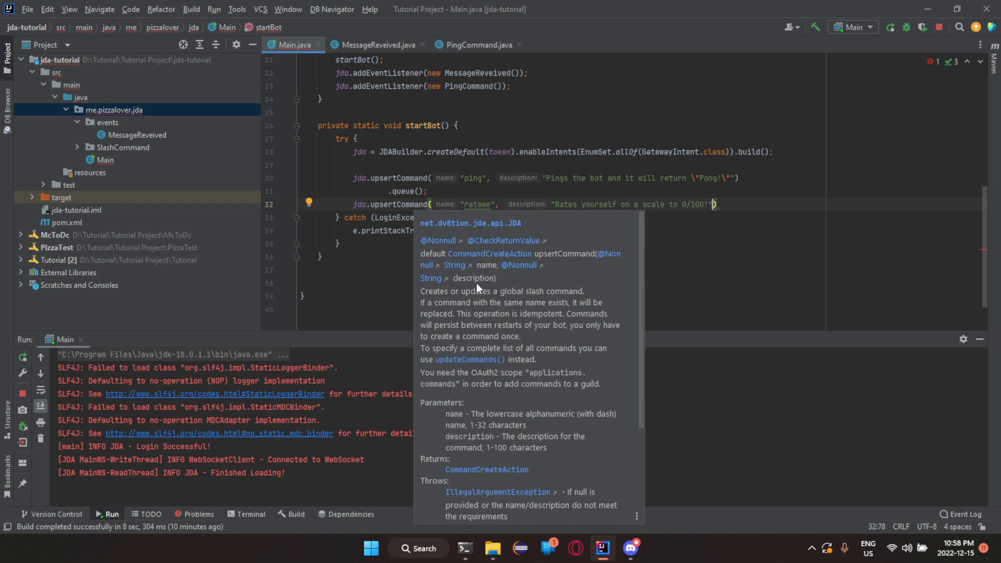
mouse_move(478, 287)
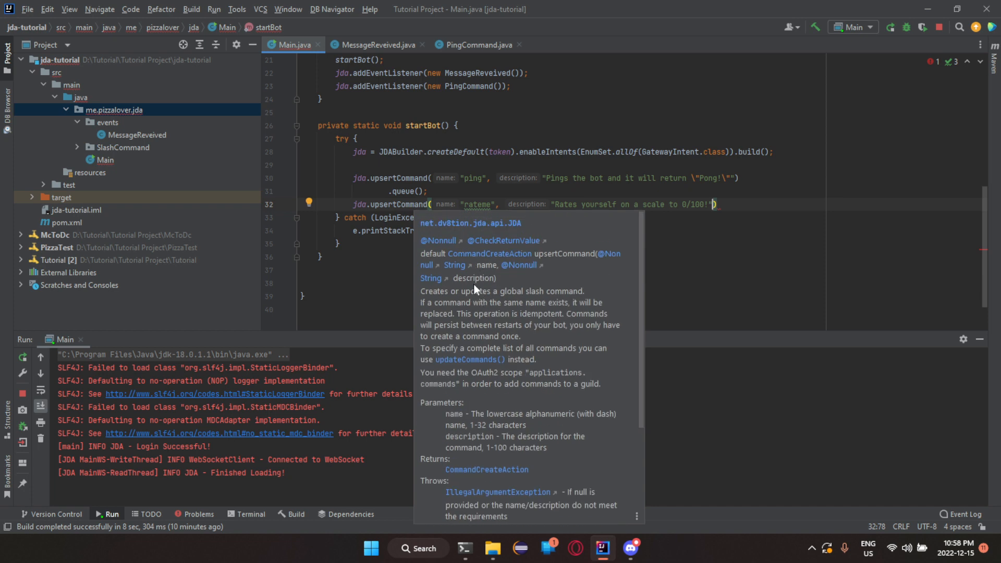
mouse_move(491, 275)
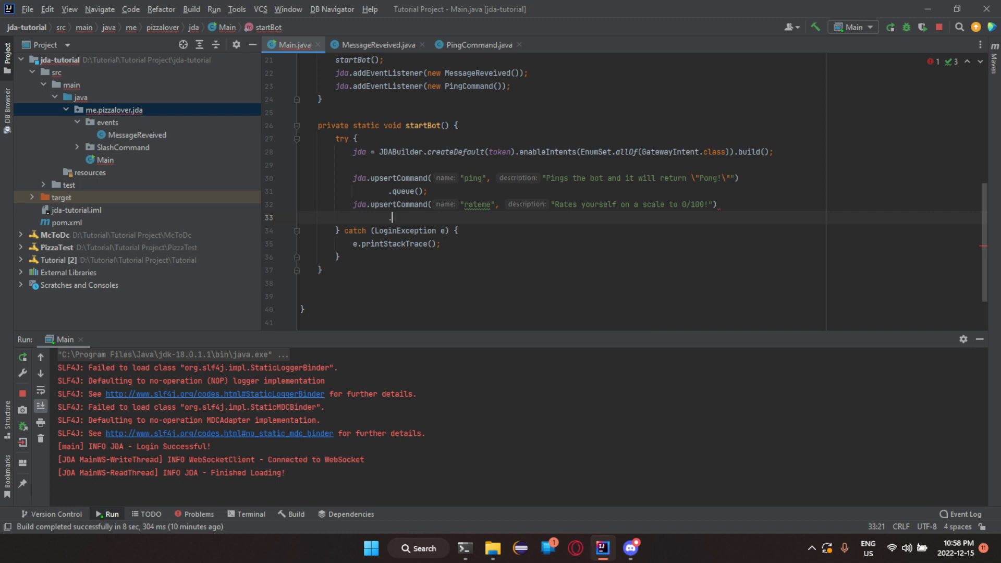
Step: Chain .addOption(OptionType.MENTIONABLE, "mention", "Rates someone you mention", false).queue() onto rateme
text(.addOption())
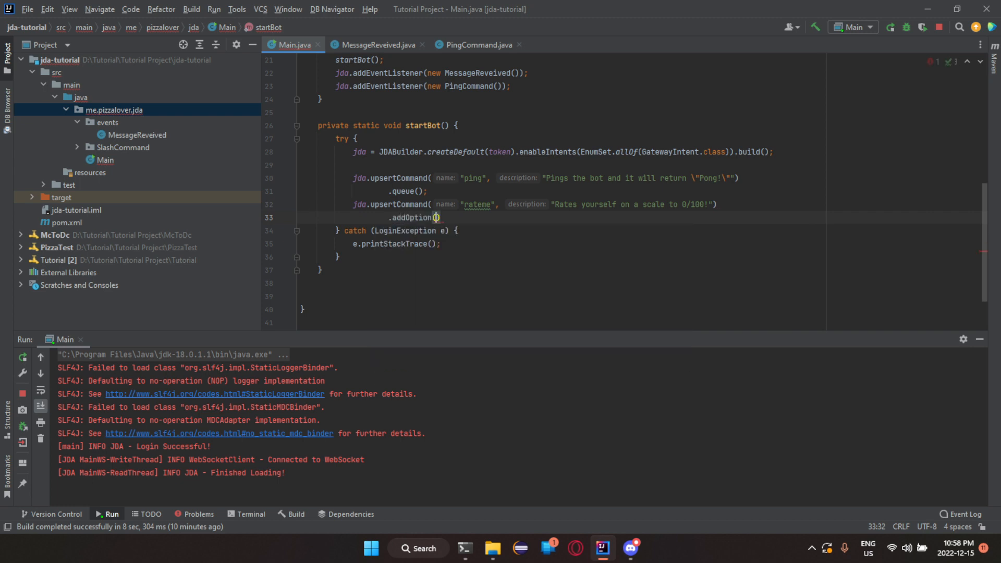
text(OptionType.MENTIONABLE, ")
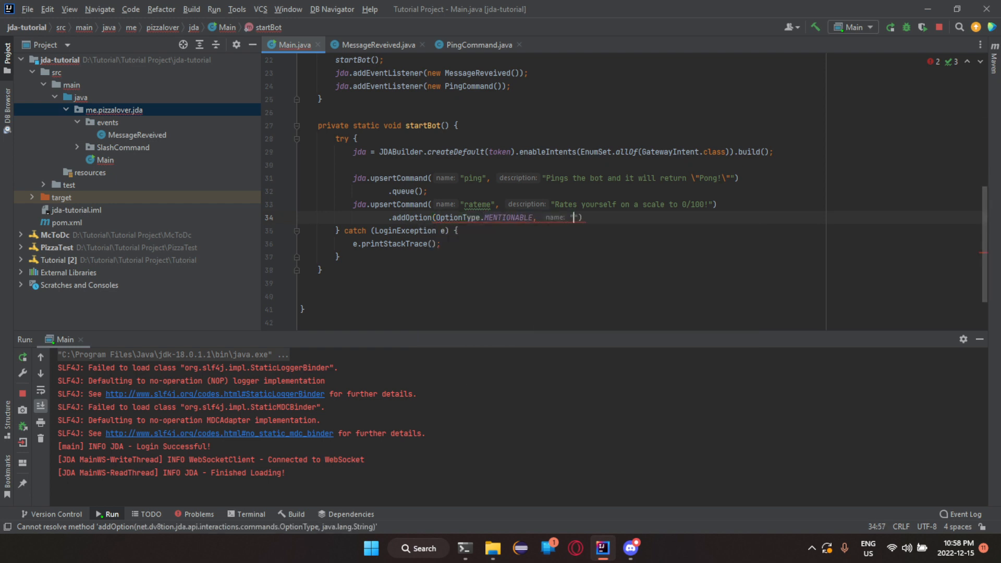
text(mention",)
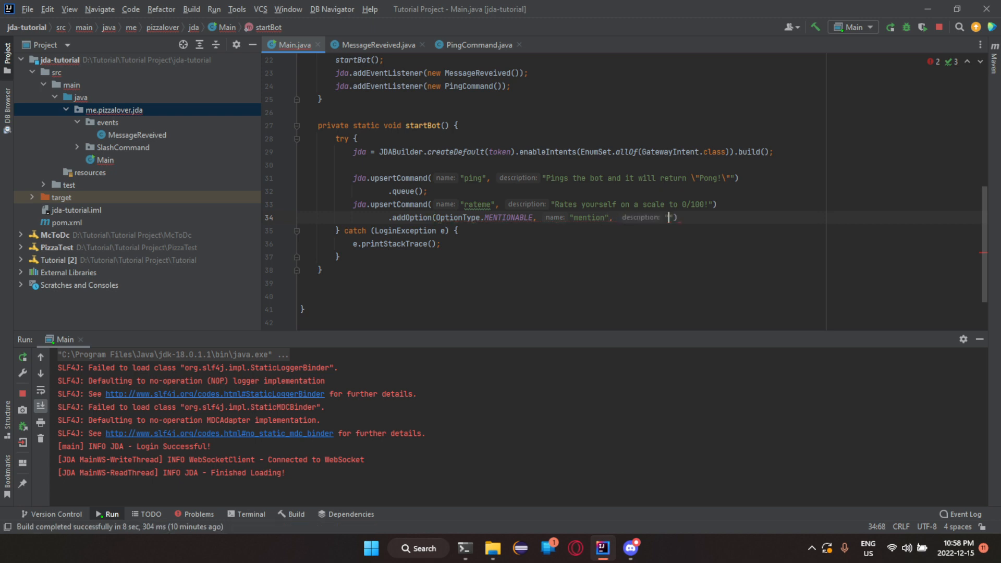
text(Rates someone you mention)
text(.queue();)
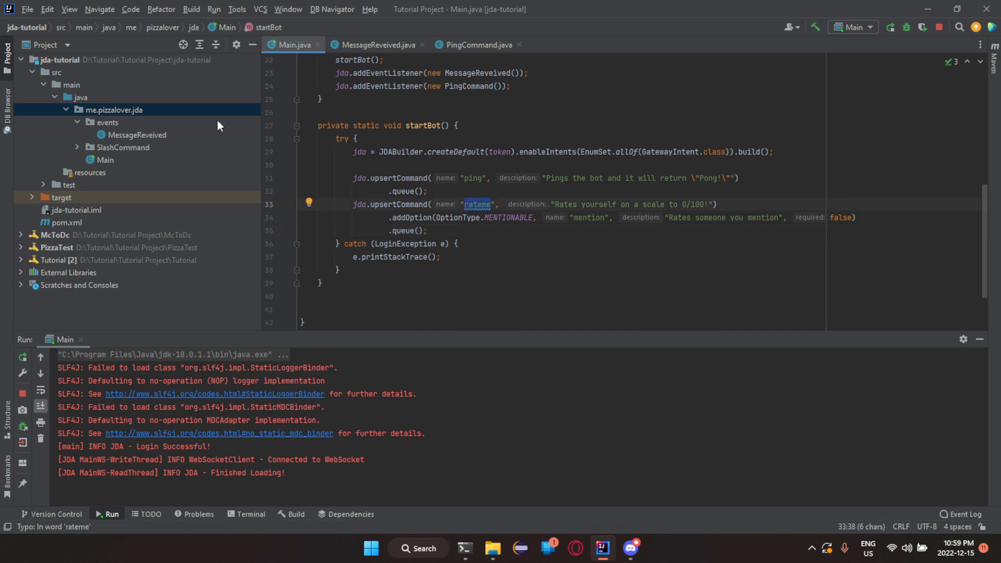
Step: Copy PingCommand as RateMeCommand and make it check for the "rateme" command name
click(123, 147)
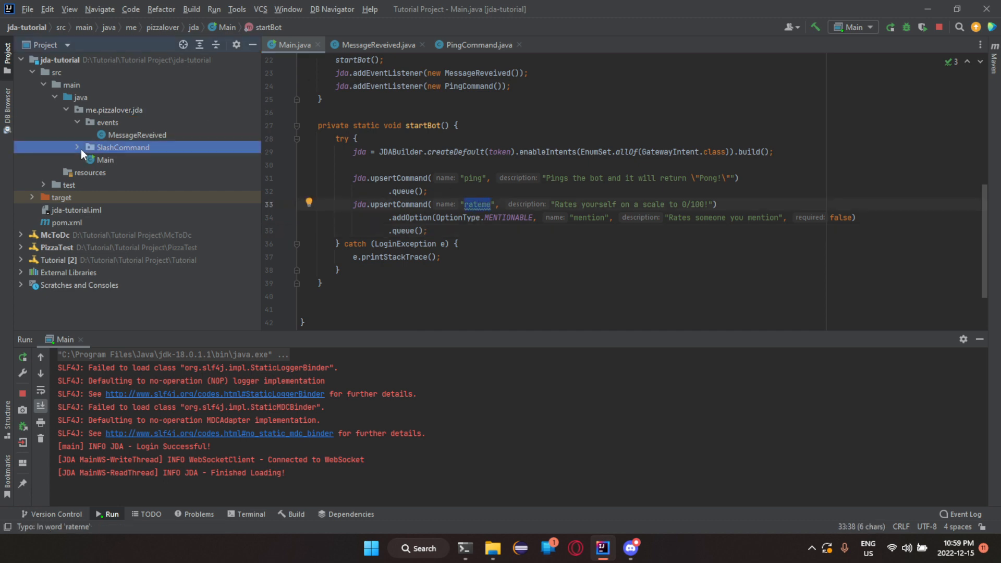
right_click(123, 147)
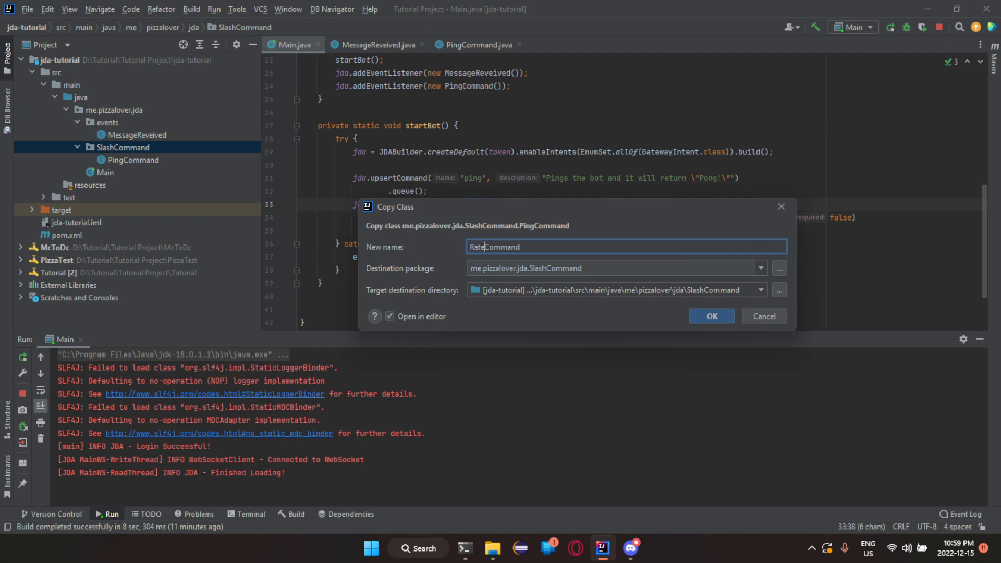
click(711, 316)
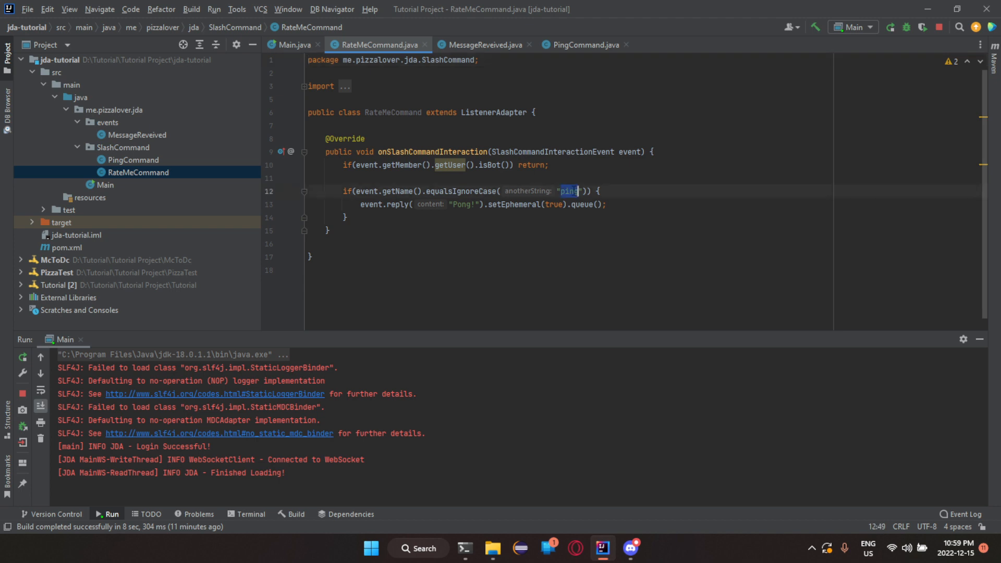
text(rateme)
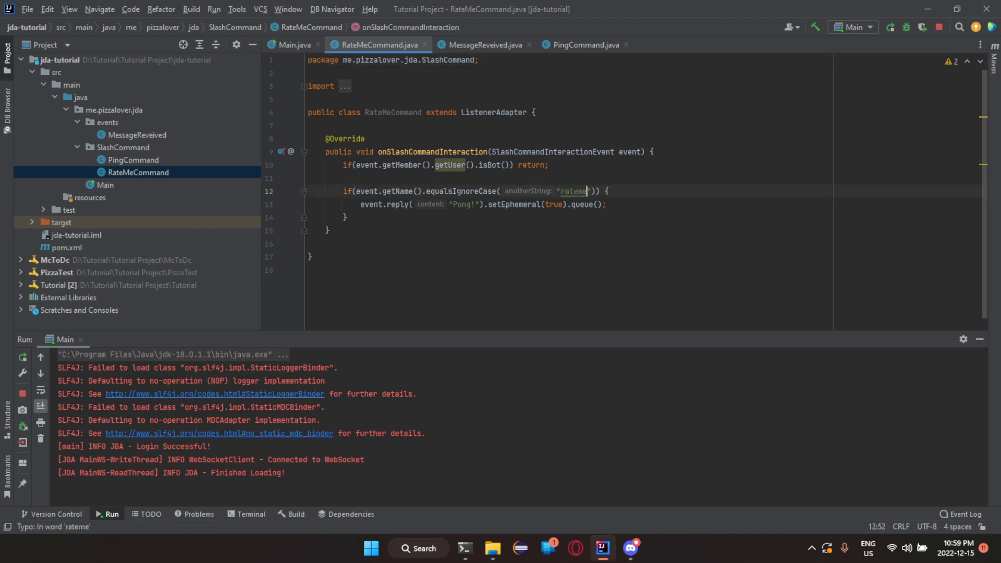
double_click(572, 191)
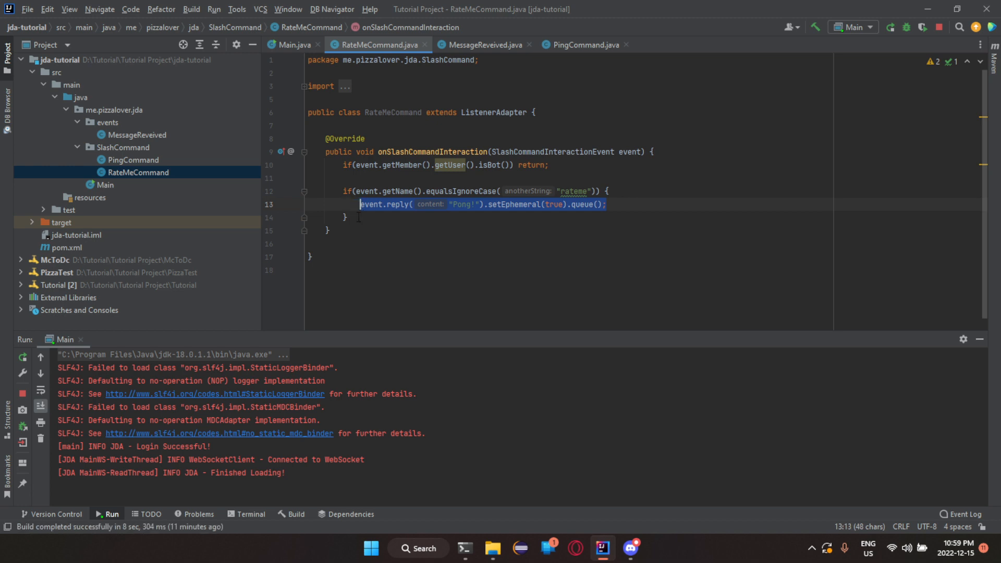
Step: Replace the Pong reply with int rating = (int) Math.floor(Math.random() * 101);
key(Delete)
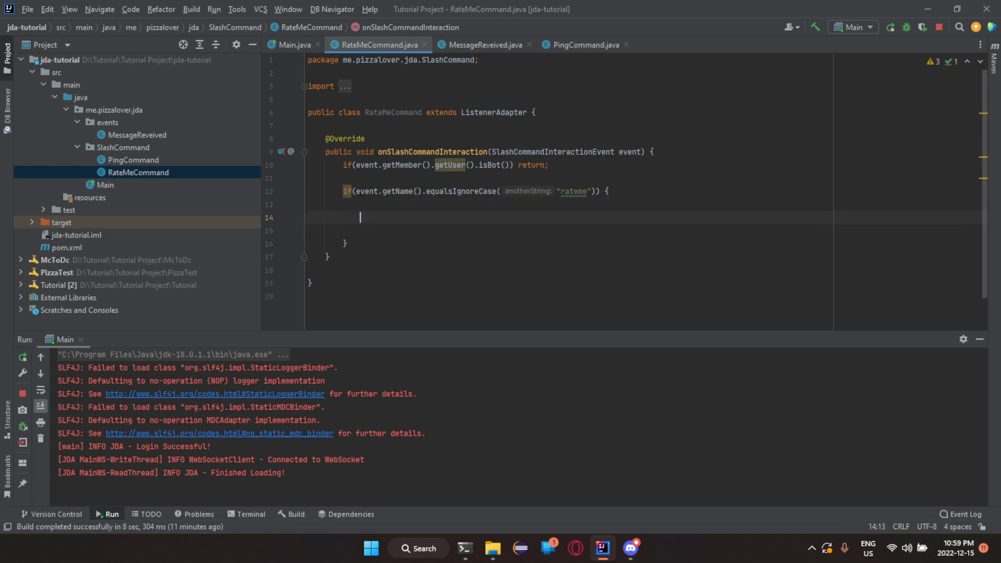
text(int rat)
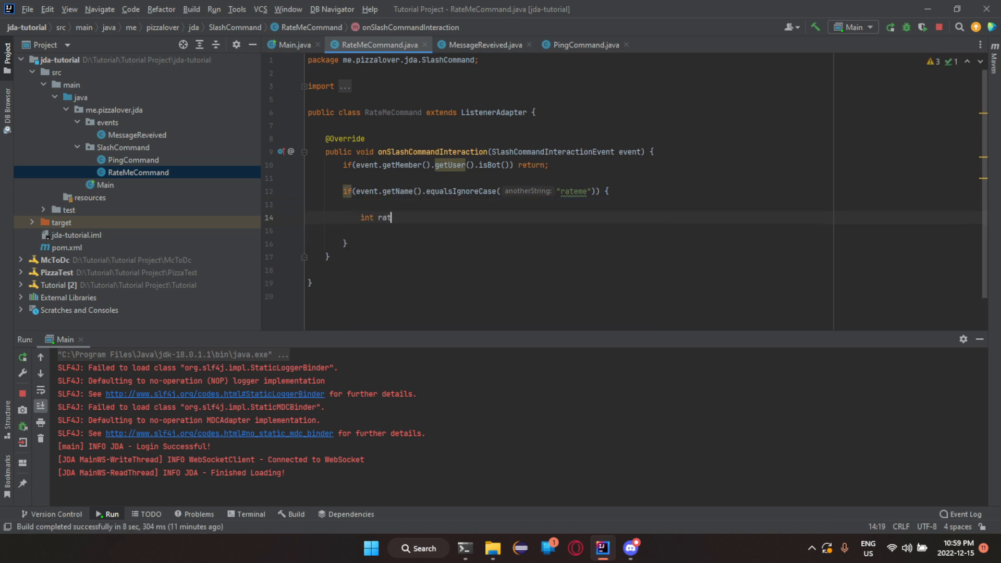
text(ing = Math.floor()
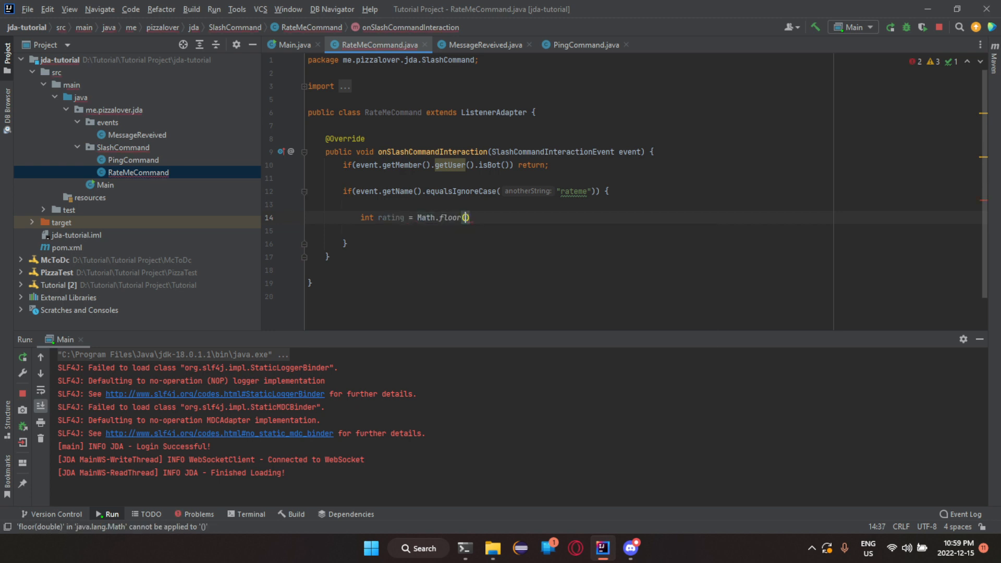
text(Math.r)
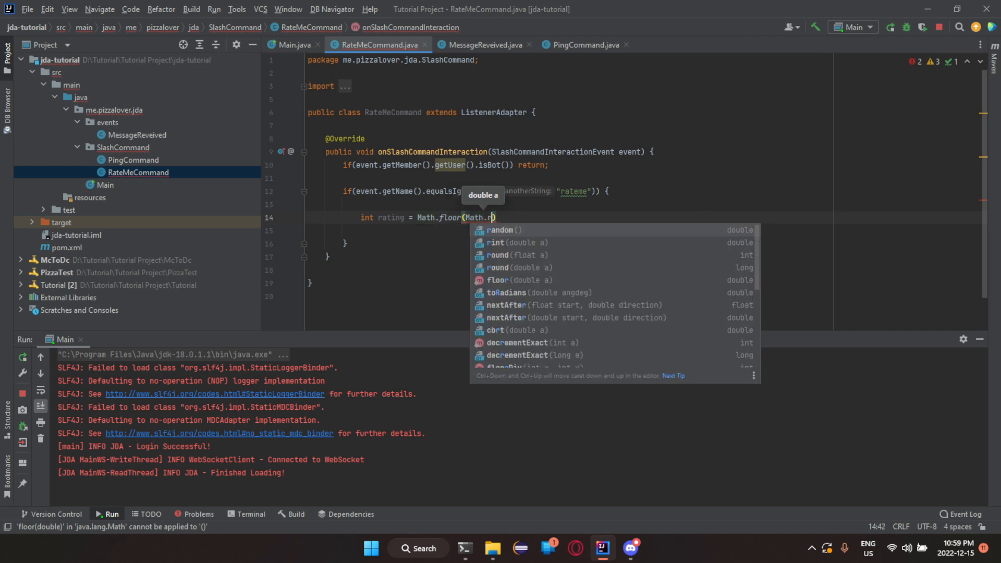
text(andom() * 101))
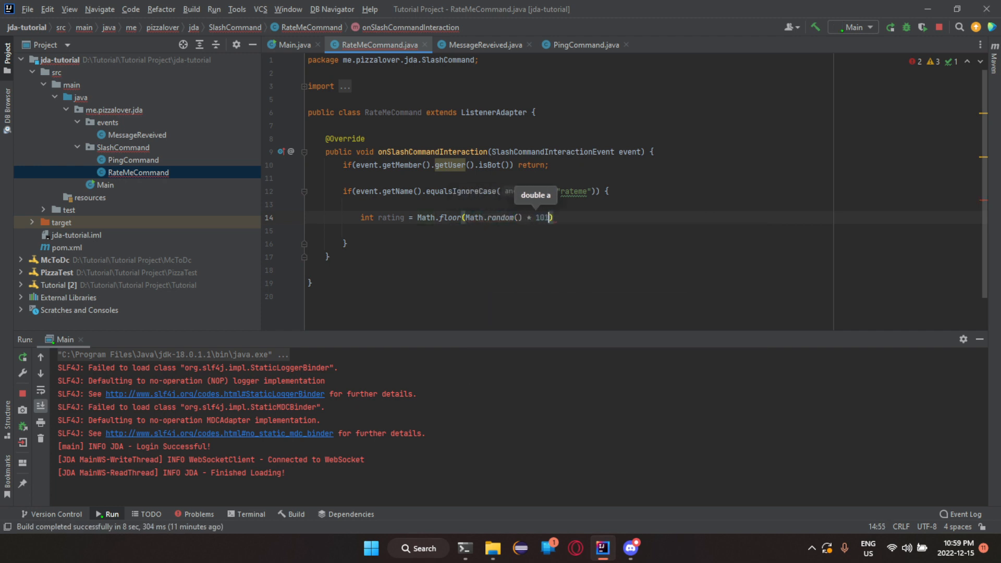
text(;)
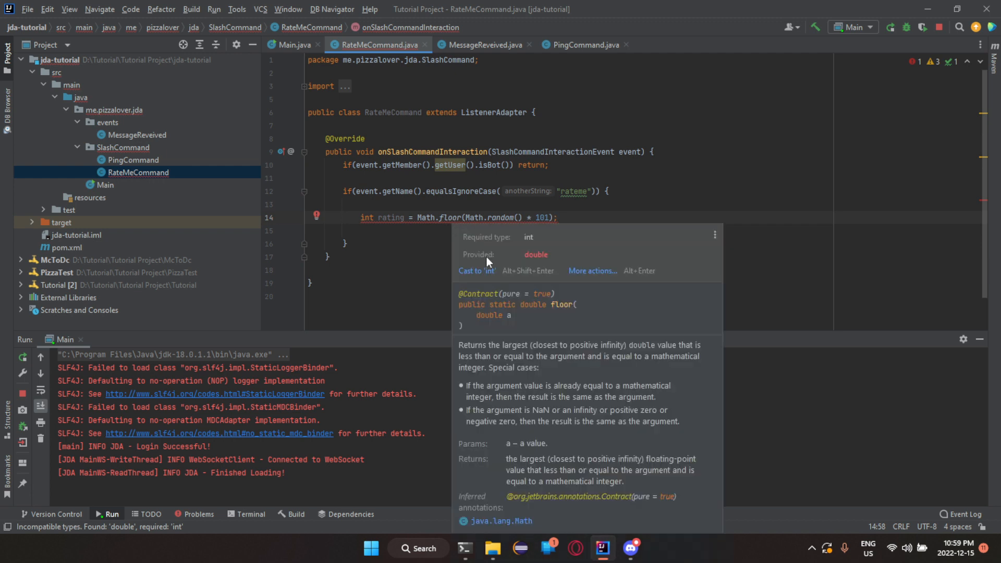
click(470, 272)
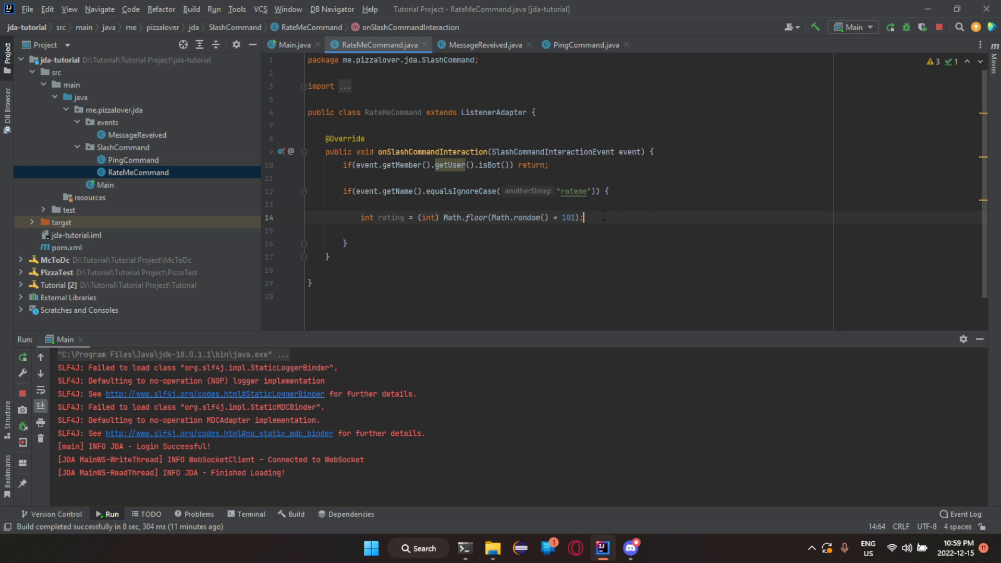
mouse_move(178, 32)
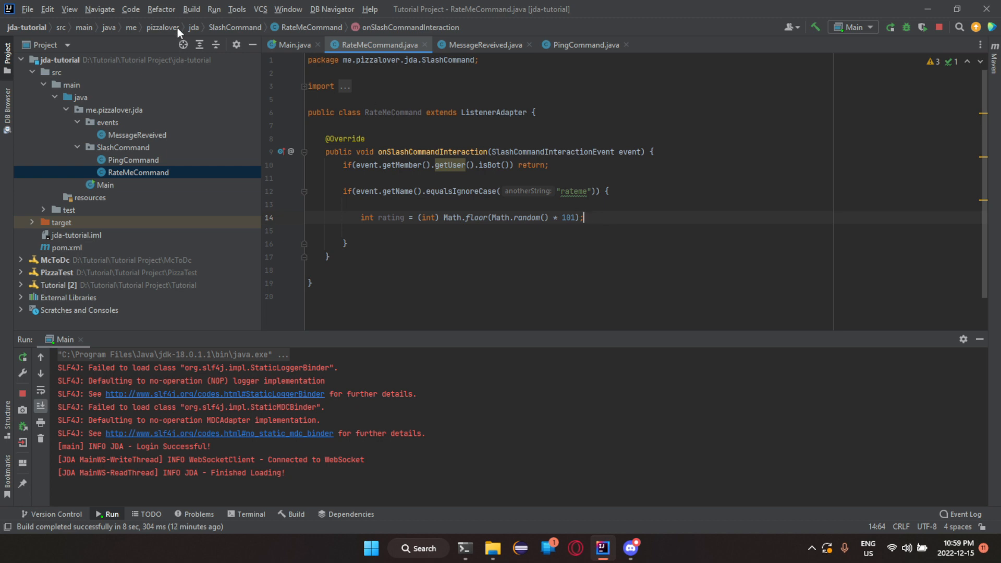
double_click(524, 217)
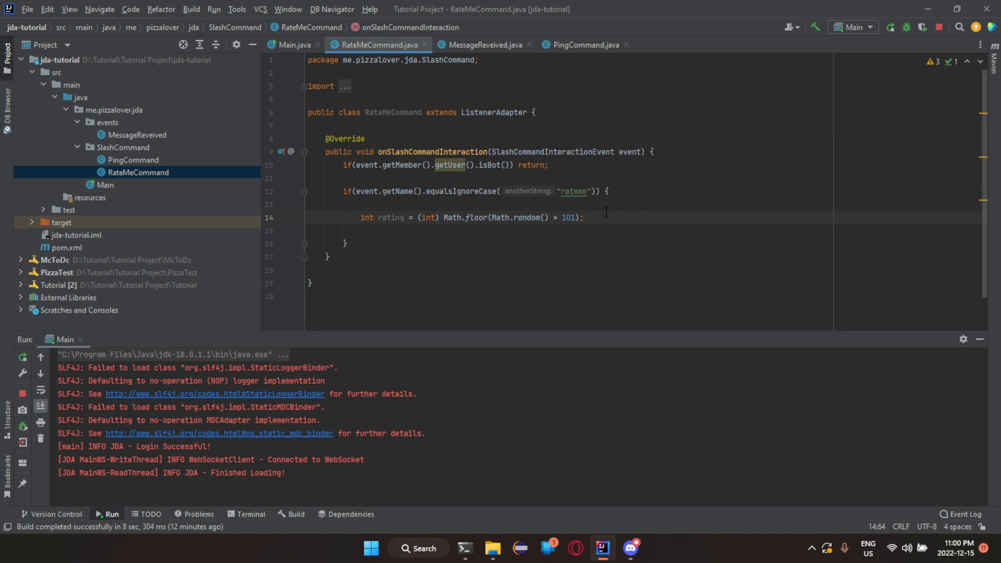
key(enter)
text(if(event.getOptions()
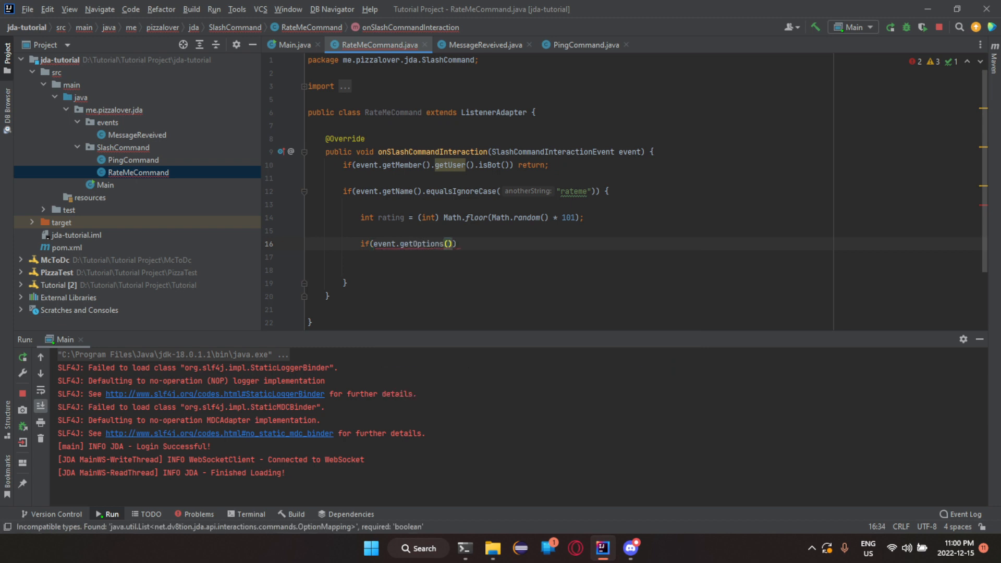
Step: Add an options-size check with a '// The command is mentioning someone' comment
text(.size()
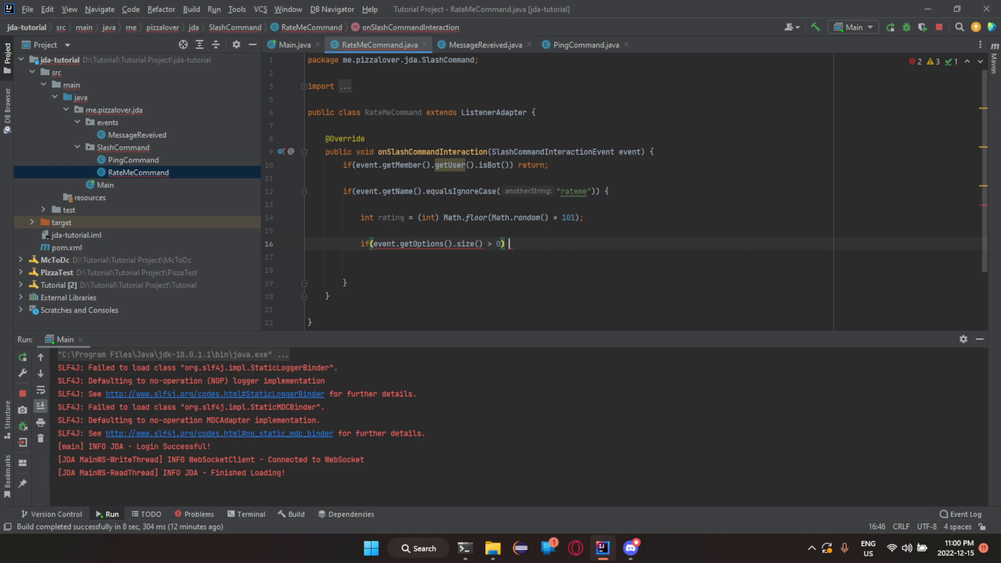
text({)
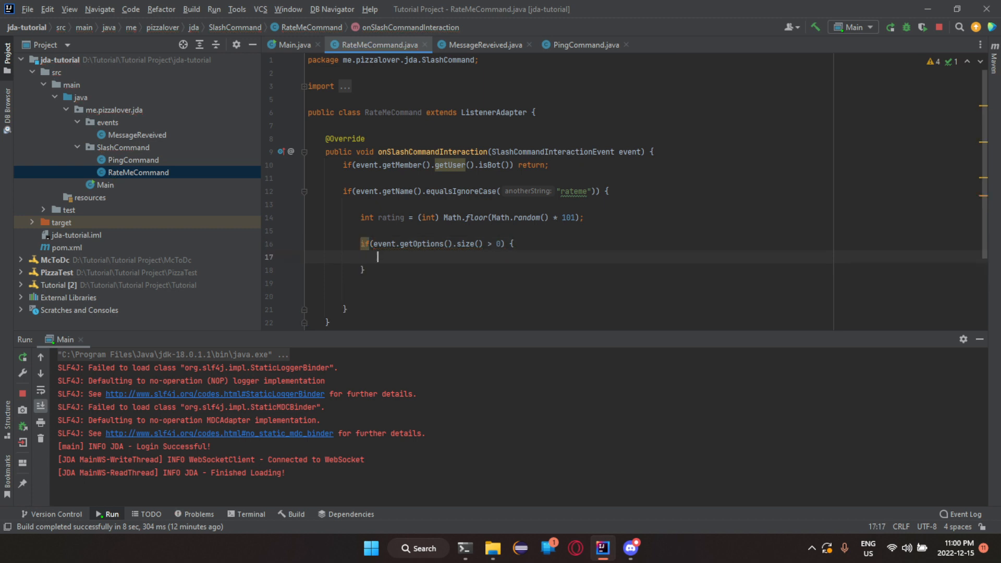
text(//)
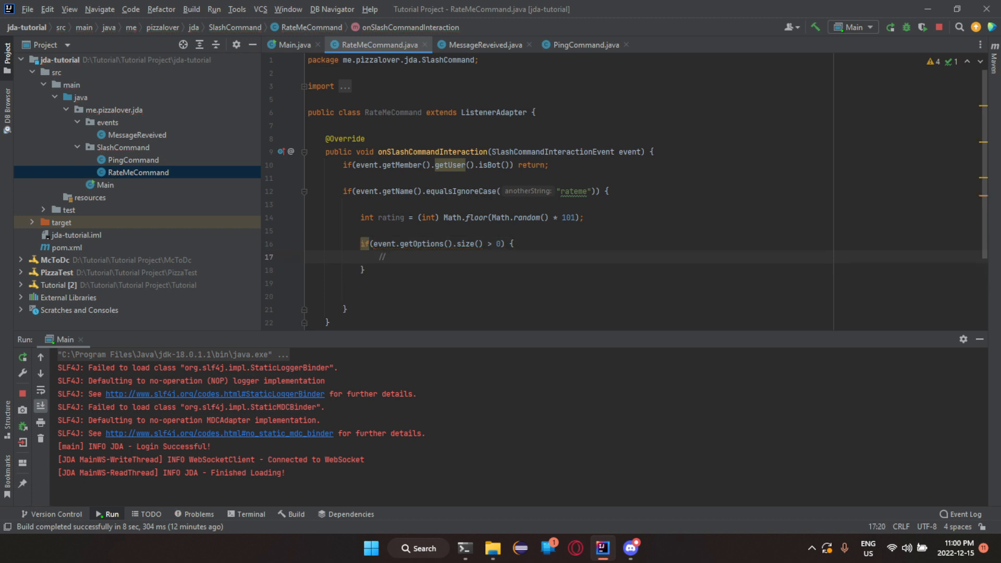
text(The)
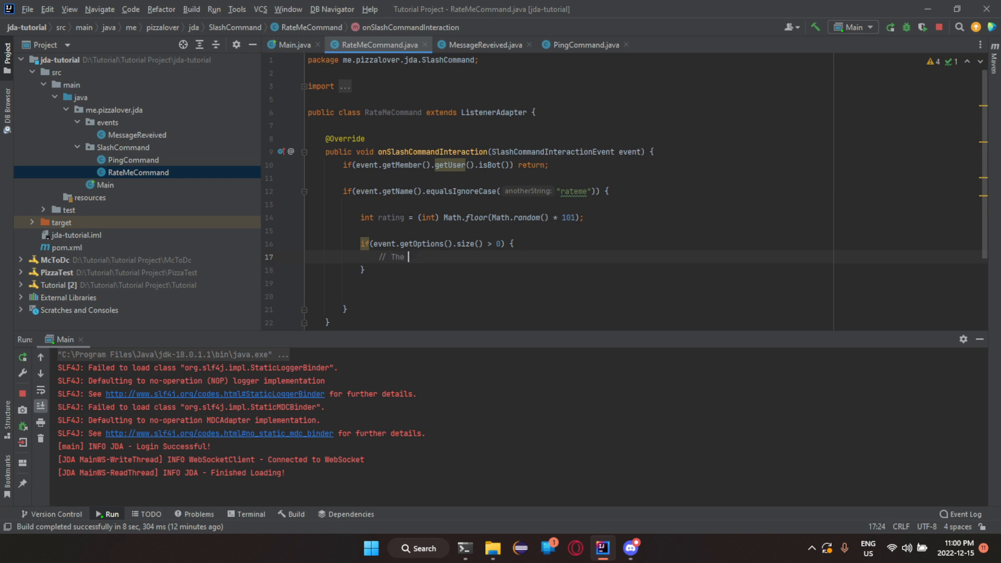
text(command is mentio)
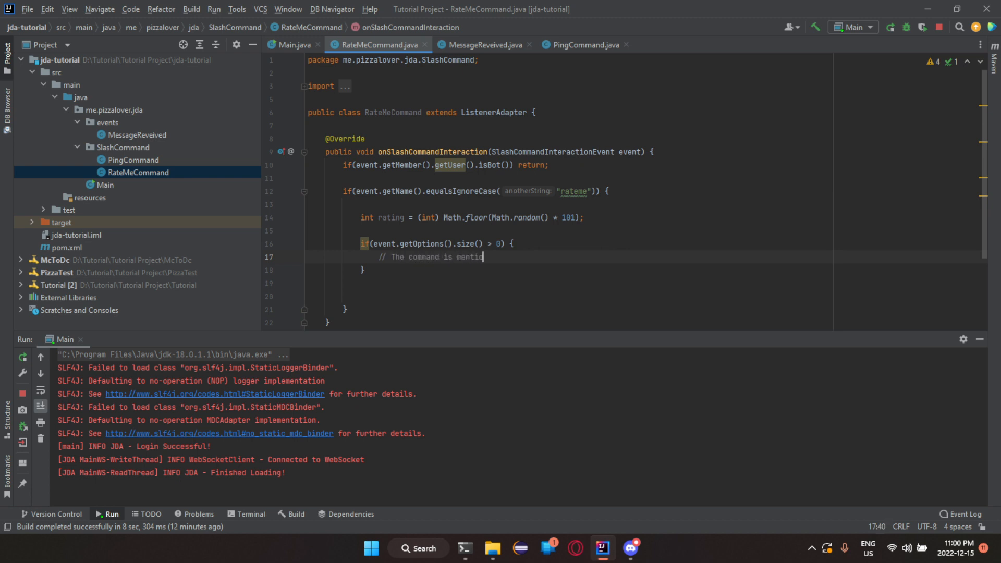
text(ning someone)
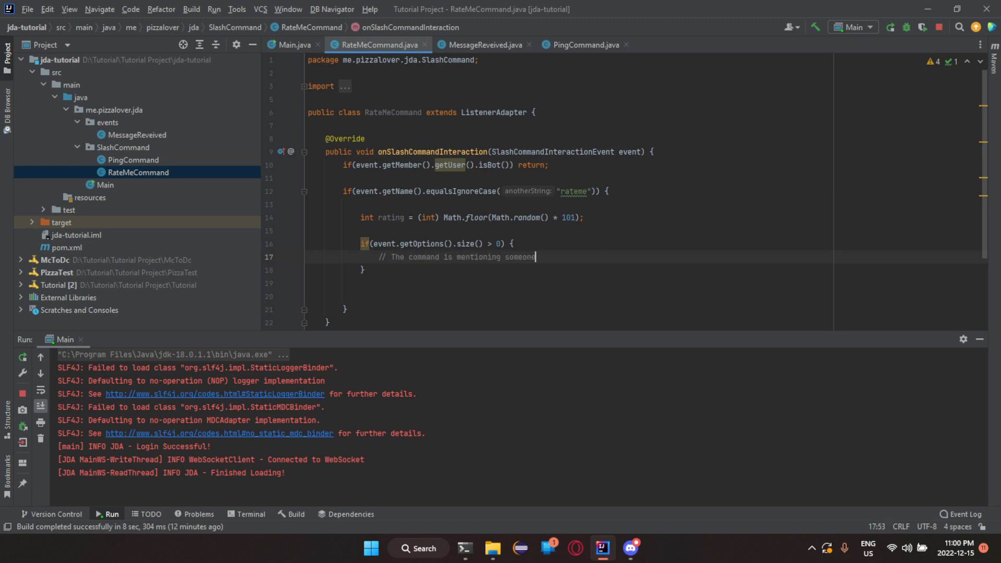
Step: Add the else branch commented '// The command is directed towards the user'
text(else {)
text(// The command is f)
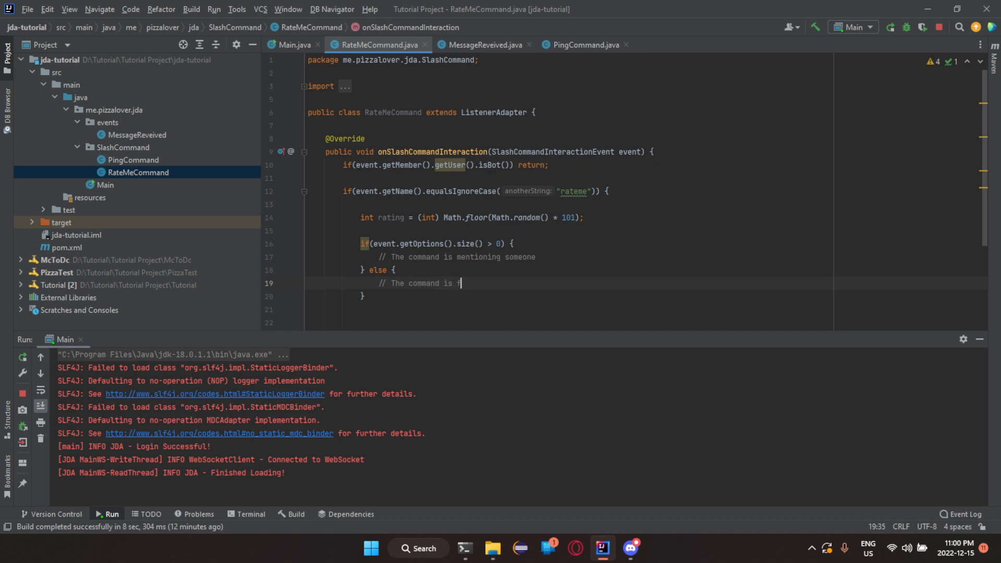
text(directed)
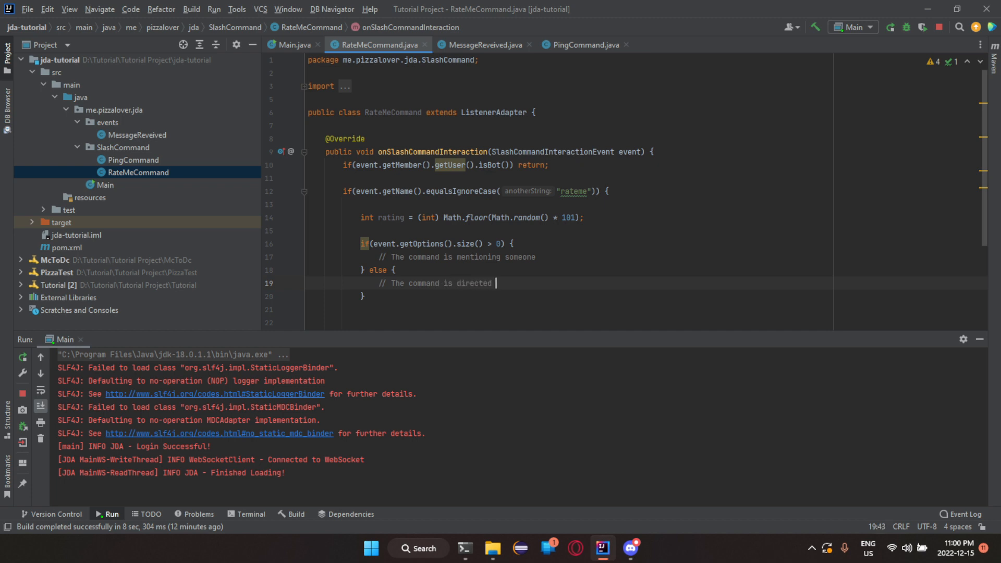
text(towards the)
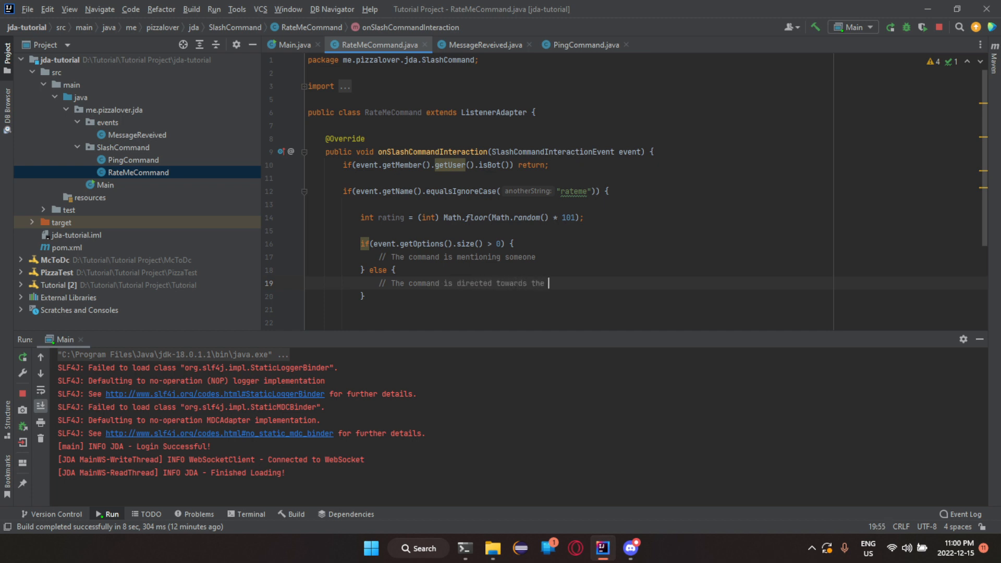
text(user)
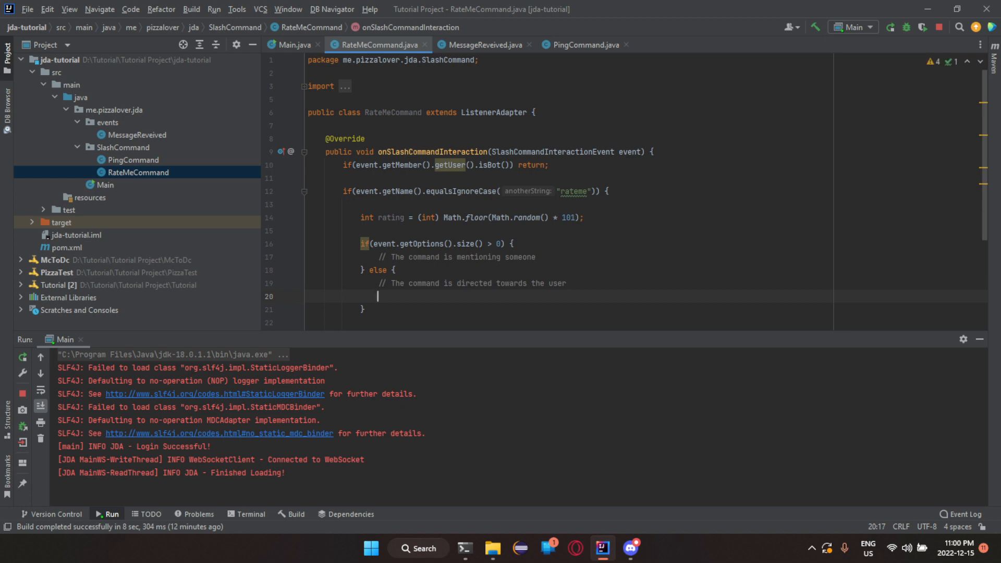
Step: Write event.reply("I would rate you a " + rating + "/100!").setEphemeral(false).queue(); in the else branch
text(event.rep)
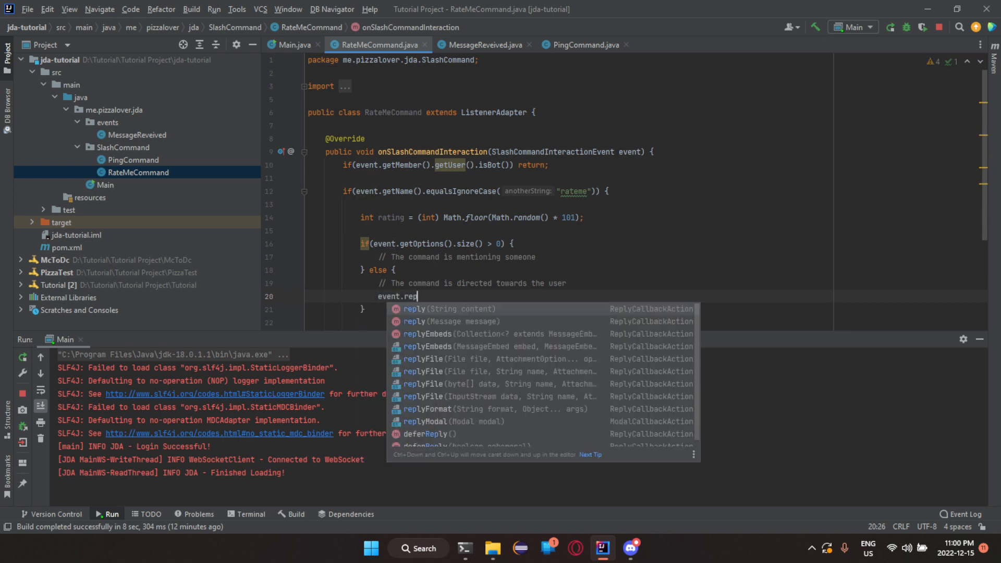
click(414, 309)
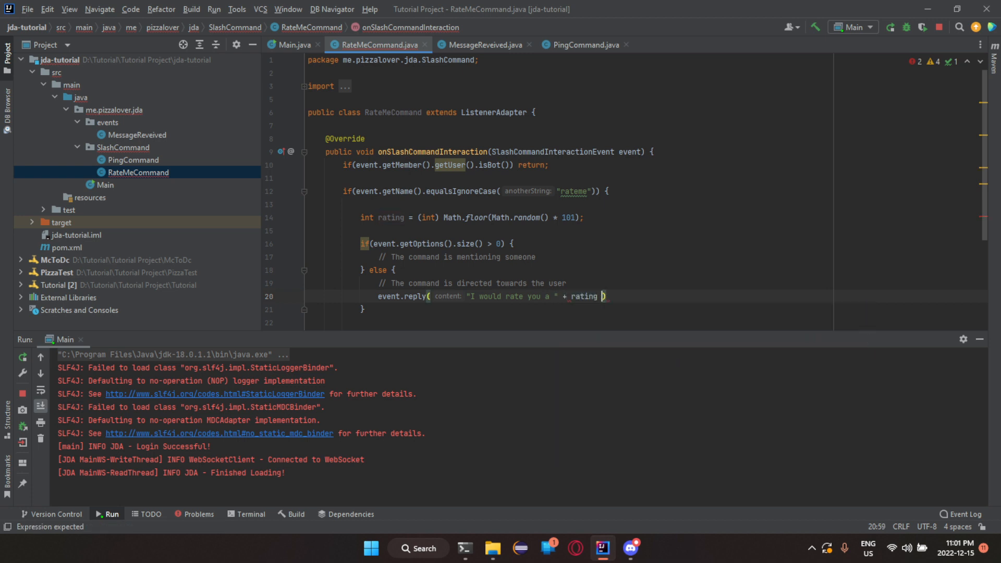
text(+ "/10")
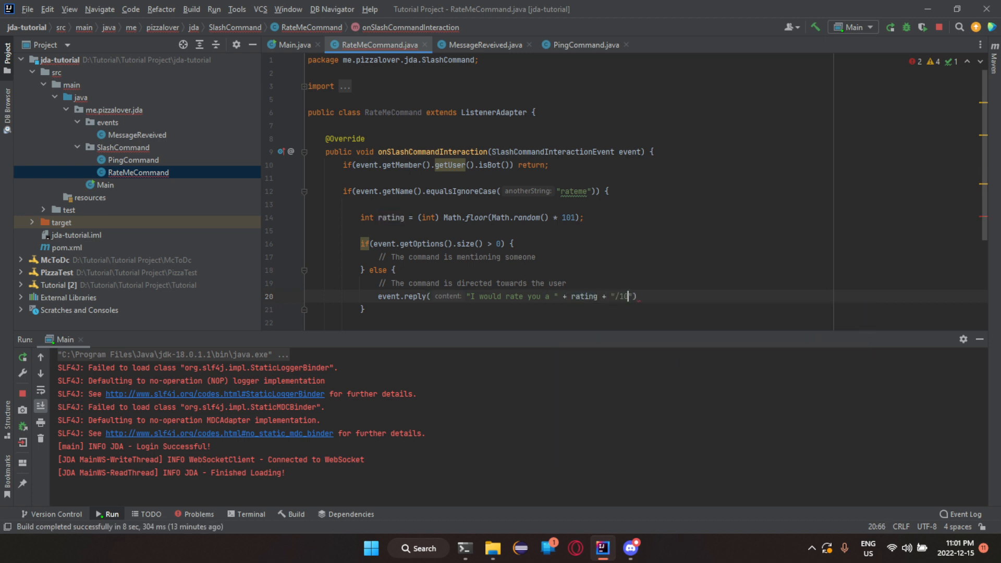
text(0!)
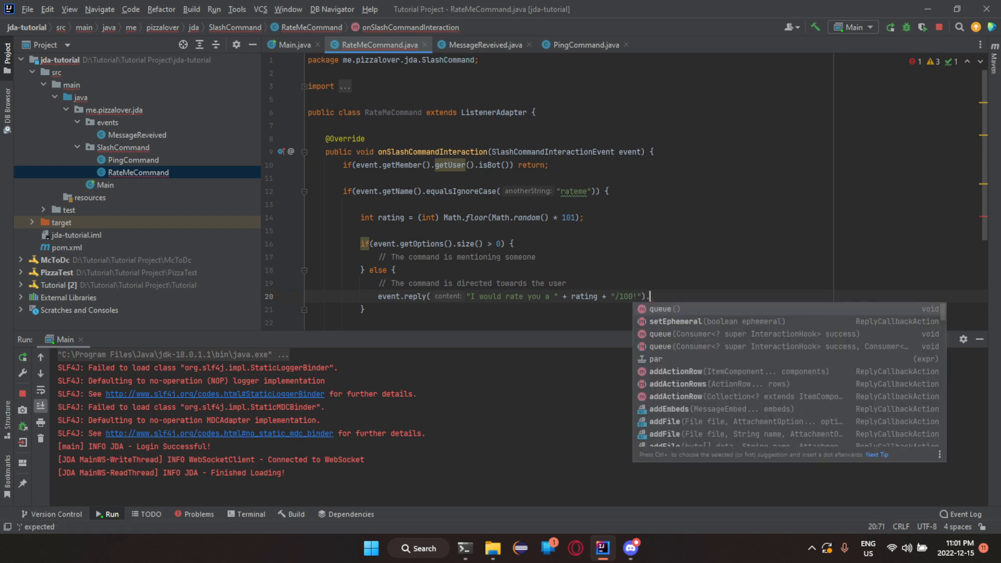
text(.setEphemeral(false))
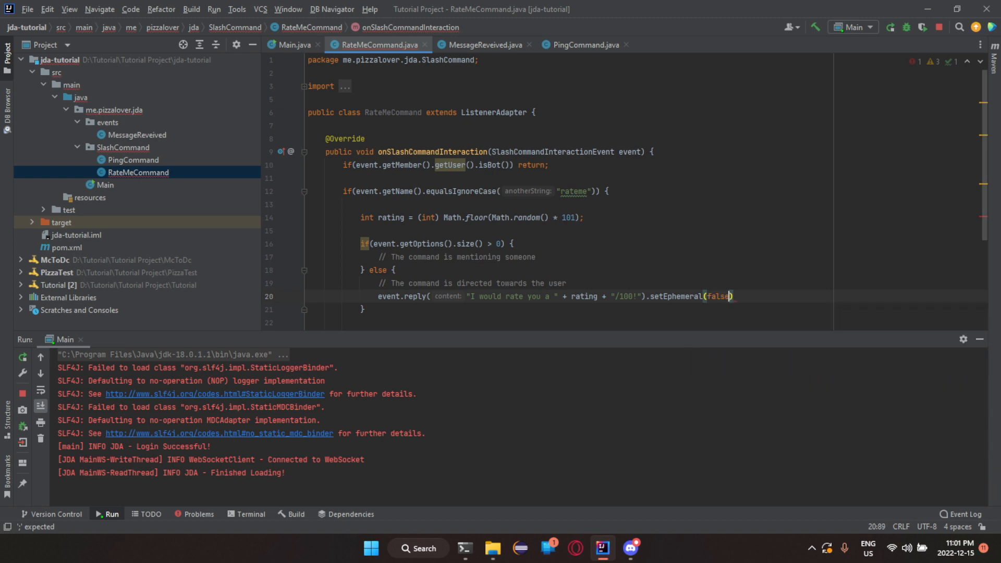
double_click(679, 296)
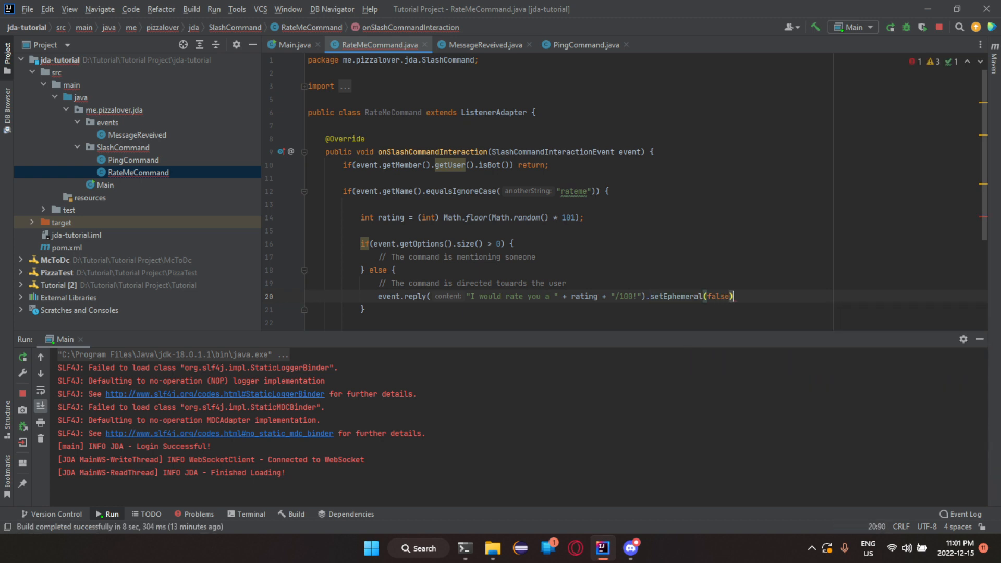
text(.queue();)
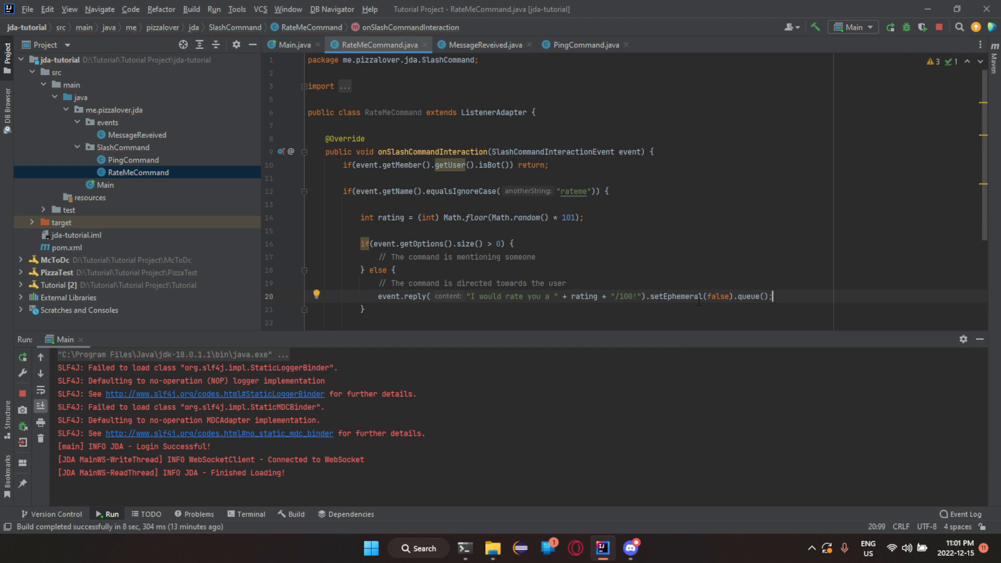
double_click(717, 296)
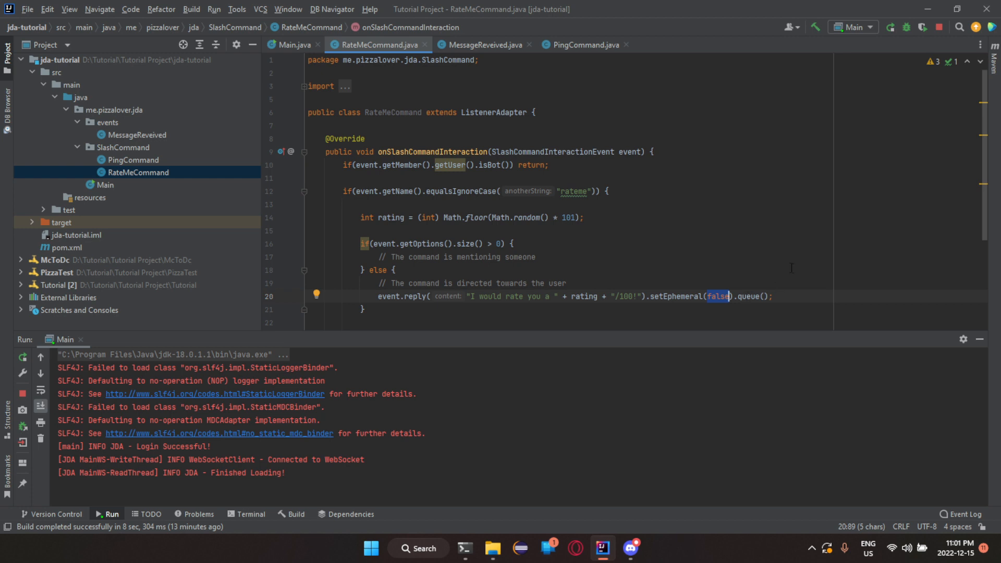
click(773, 296)
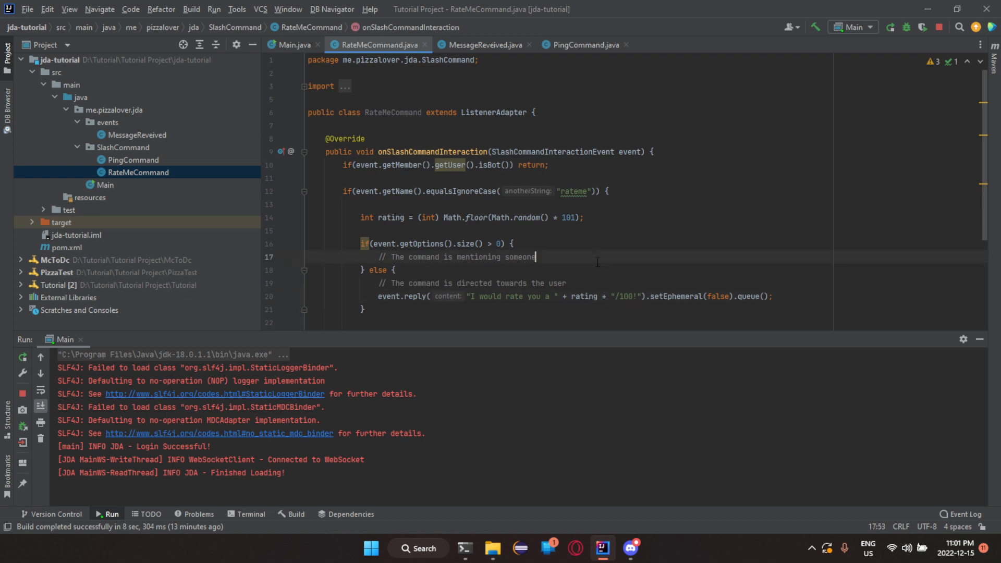
Step: Start the mention-branch reply using event.getOption("mention").getAsMember().getUser().getName()
text(event)
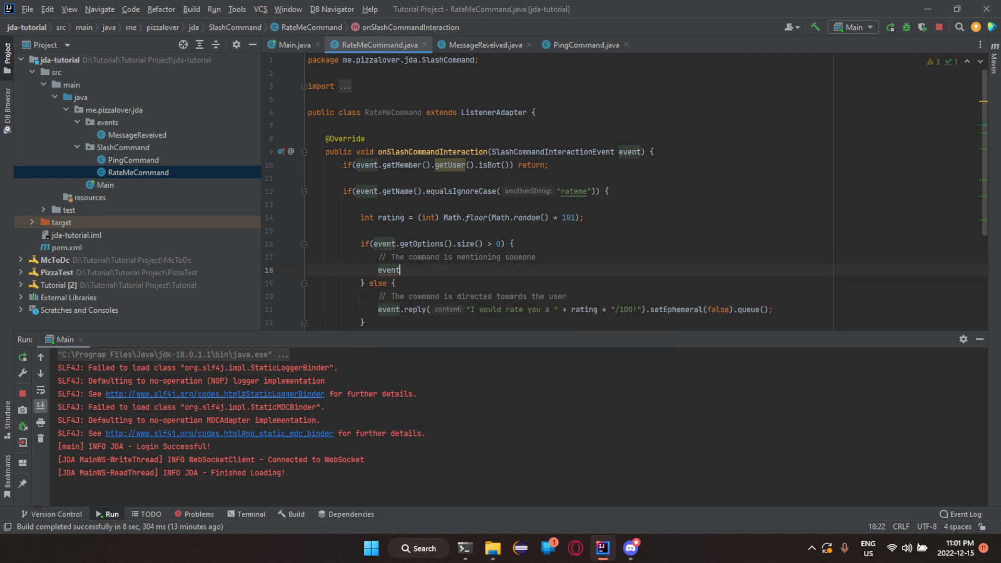
text(.reply())
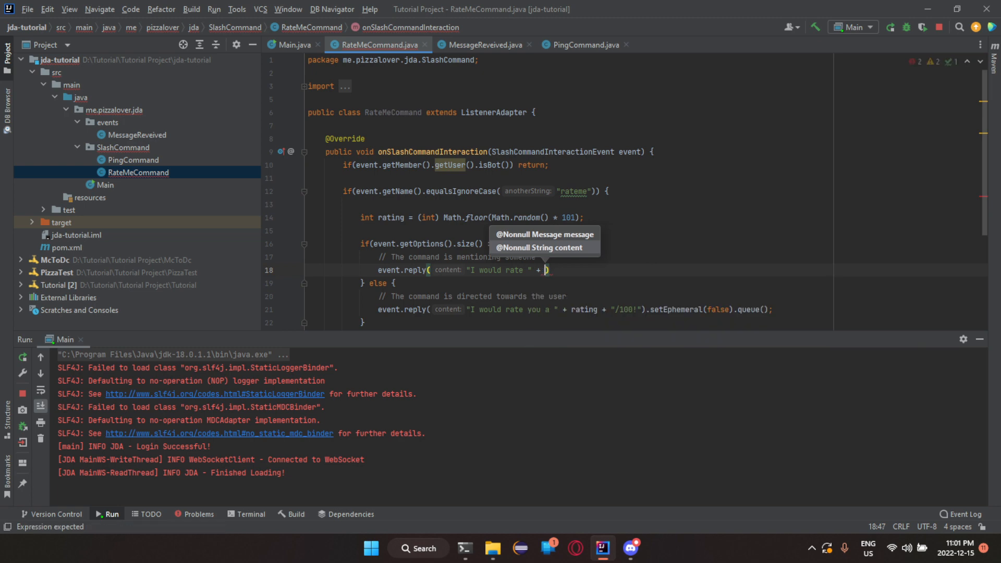
text(event.getOption()
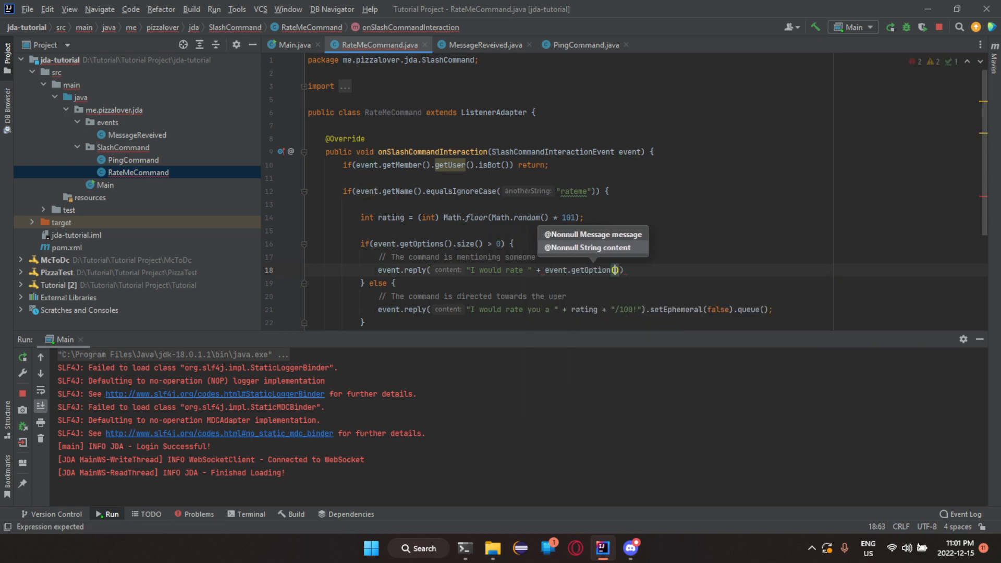
text(name: "r")
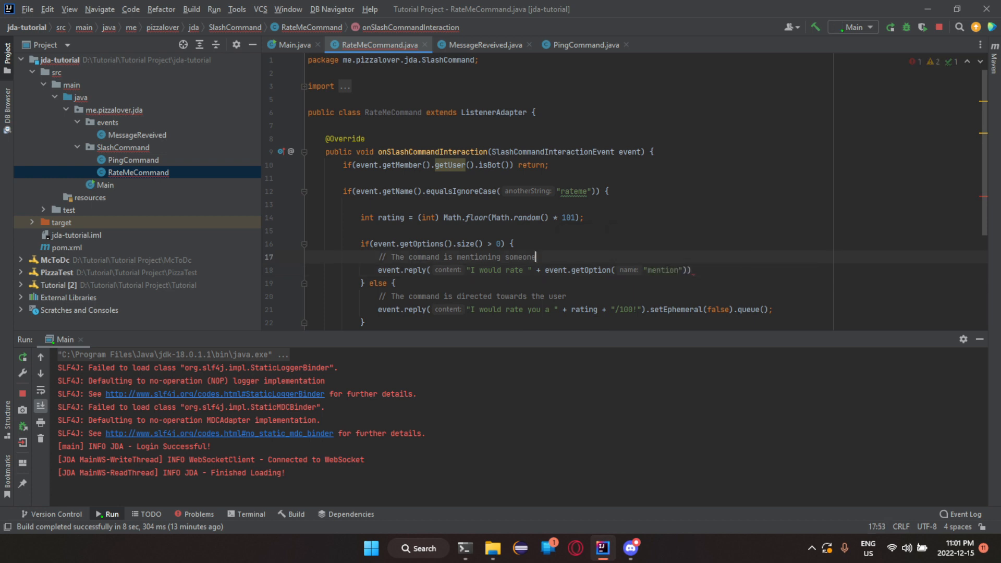
text(.getAsMember()
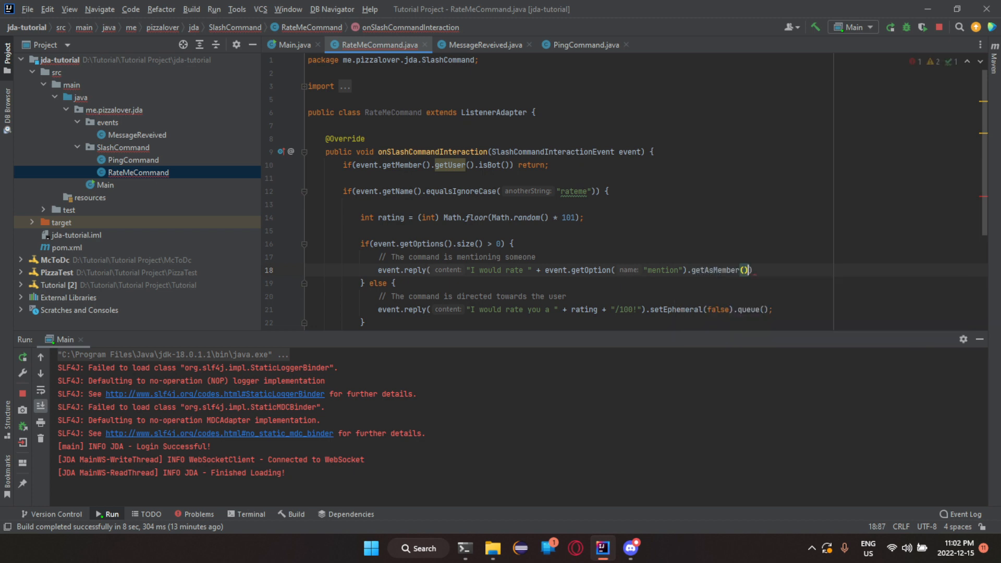
text(.getUser()
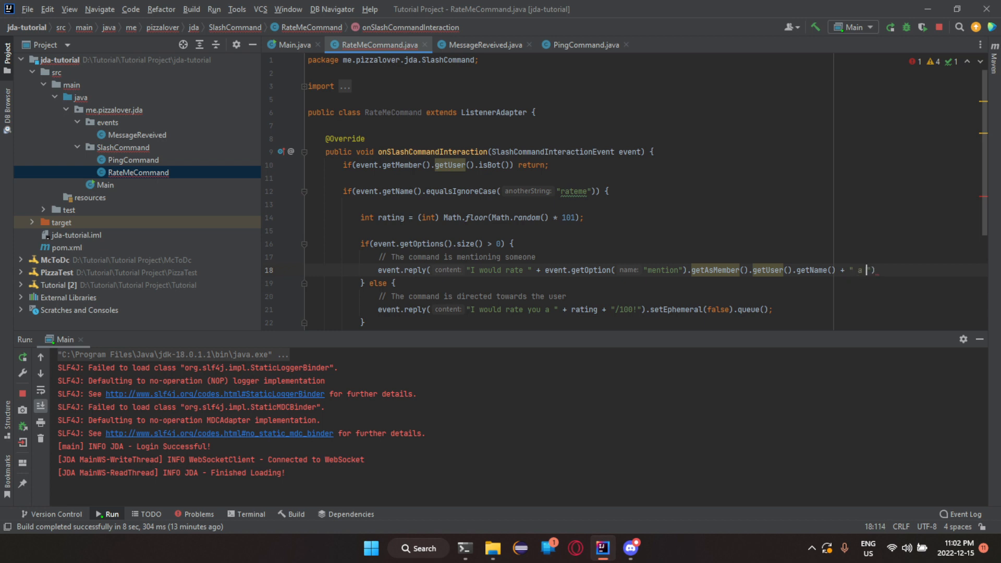
Step: Finish the reply with " a " + rating + "/100!" and chain setEphemeral
text(+)
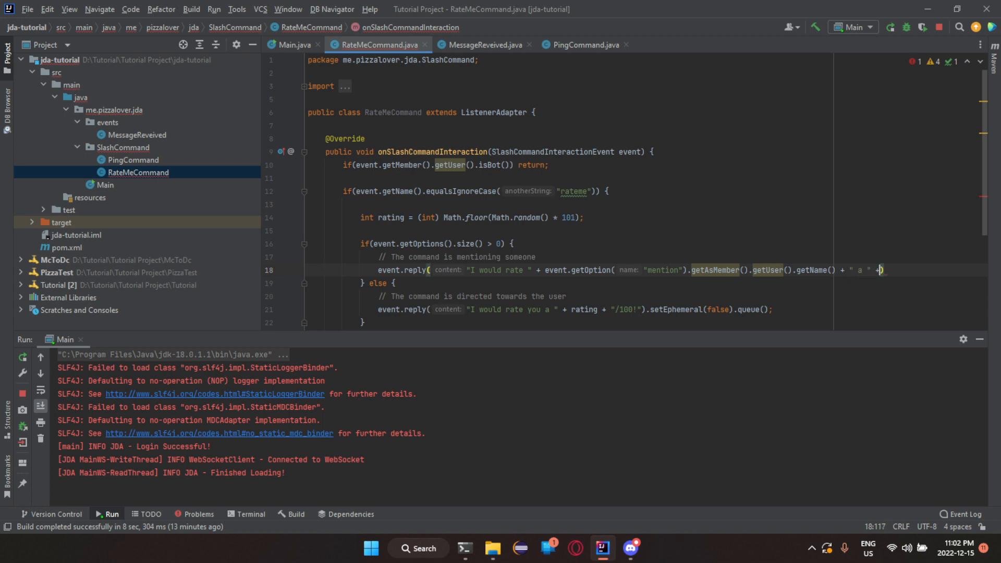
text(rating)
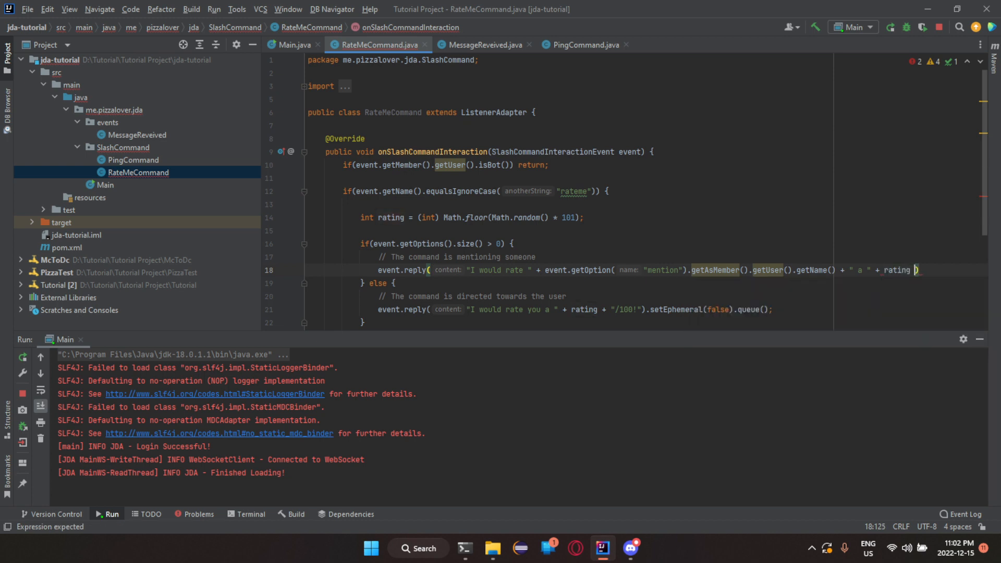
text("/100!"))
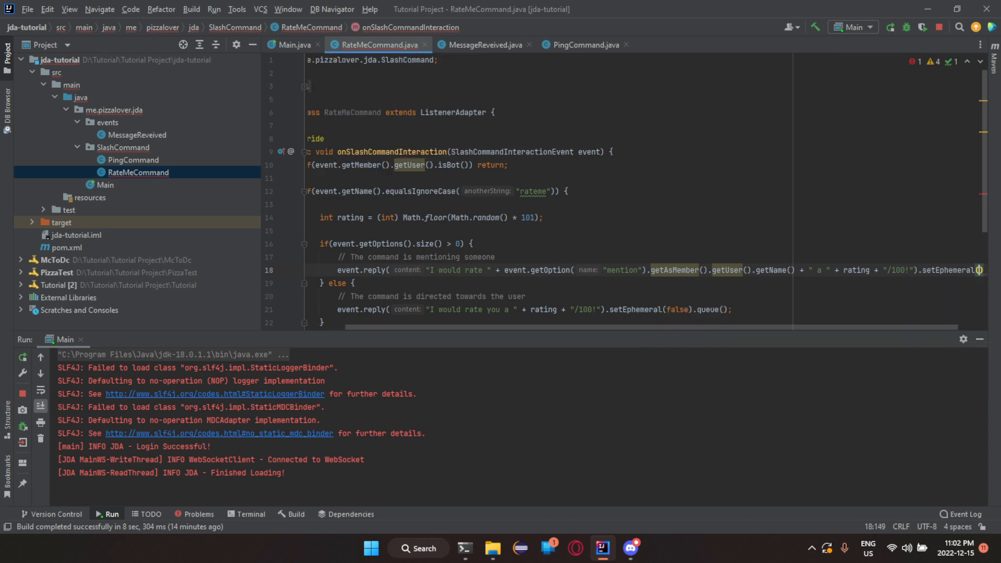
text(.s)
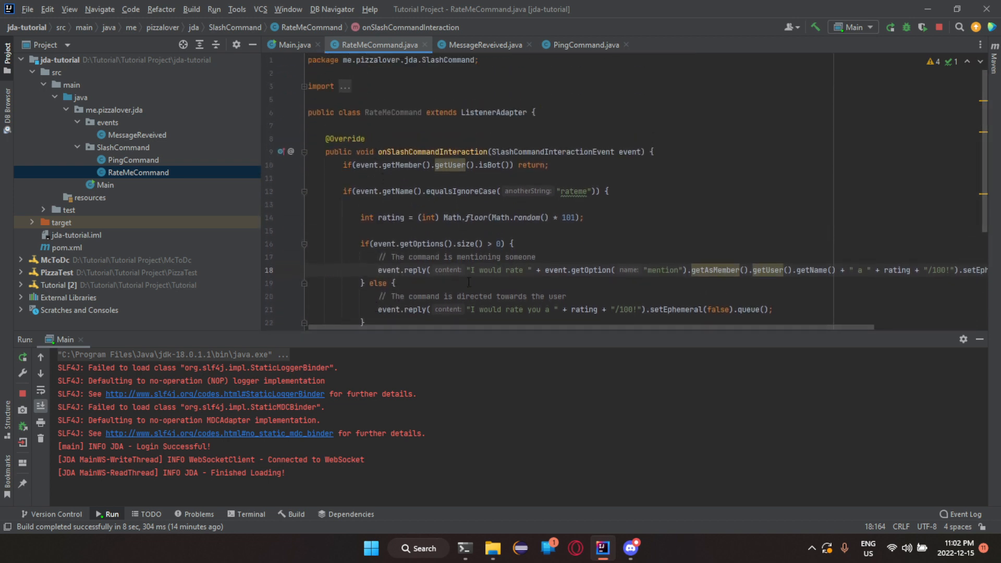
scroll(down, 3)
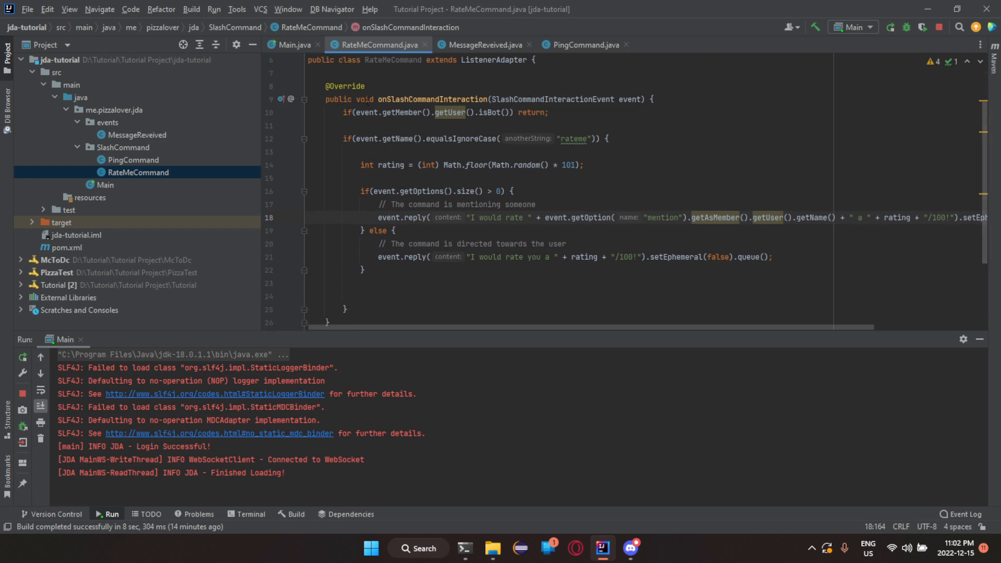
double_click(550, 99)
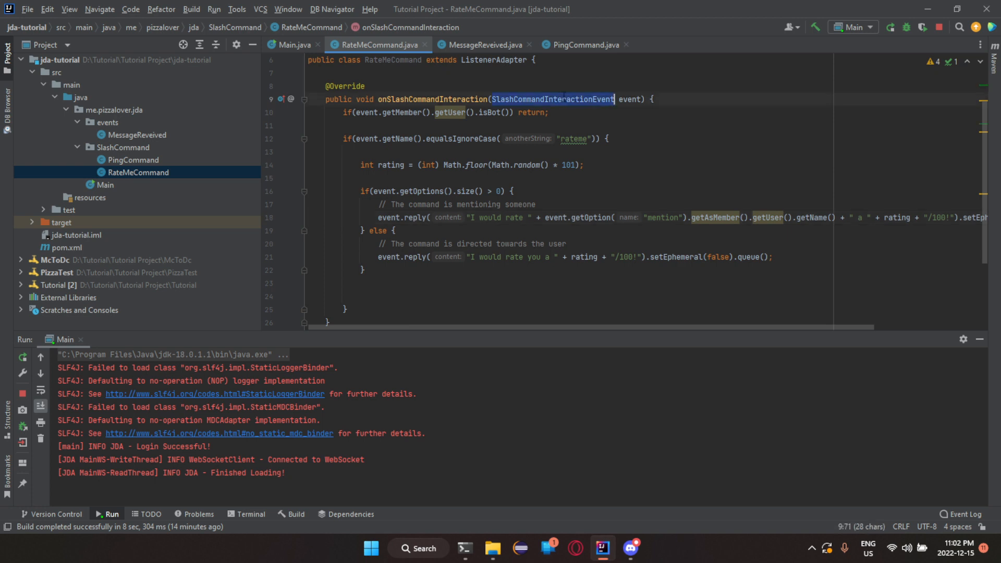
mouse_move(551, 99)
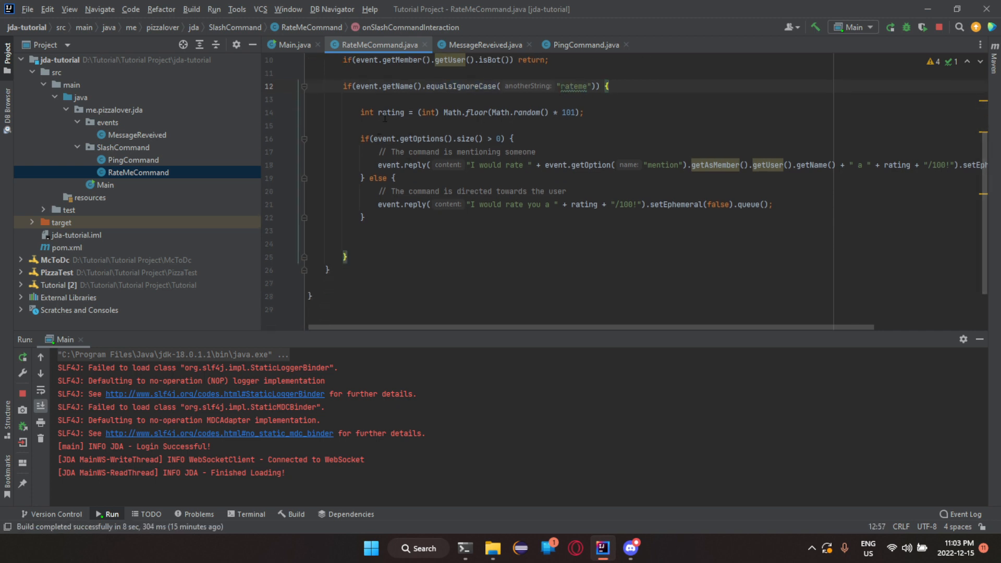
double_click(389, 113)
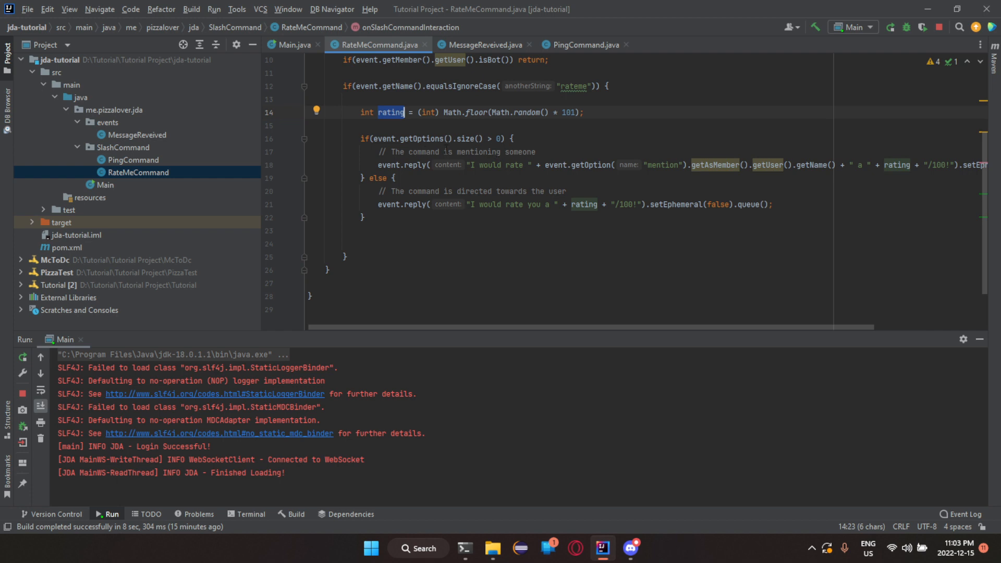
click(421, 139)
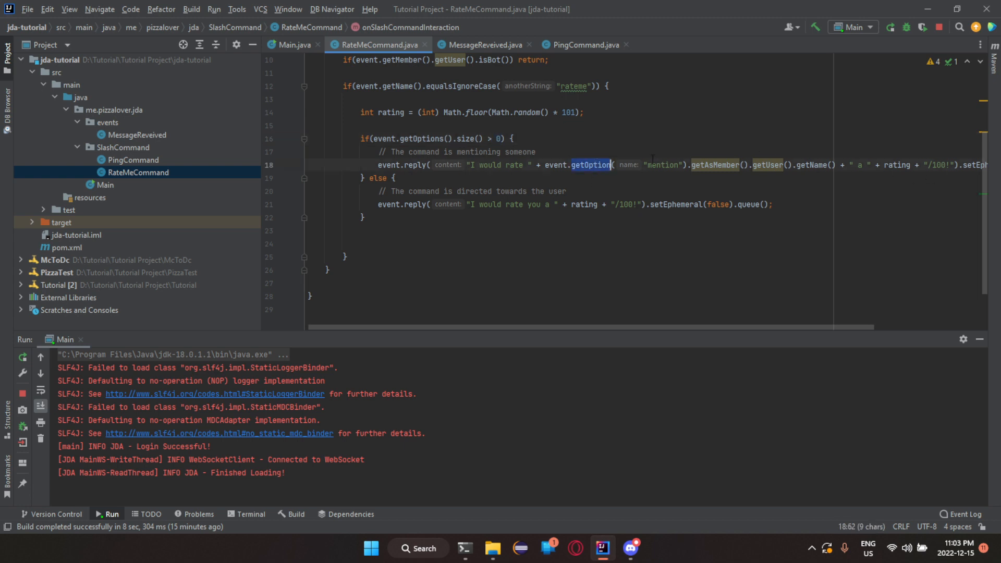
double_click(664, 164)
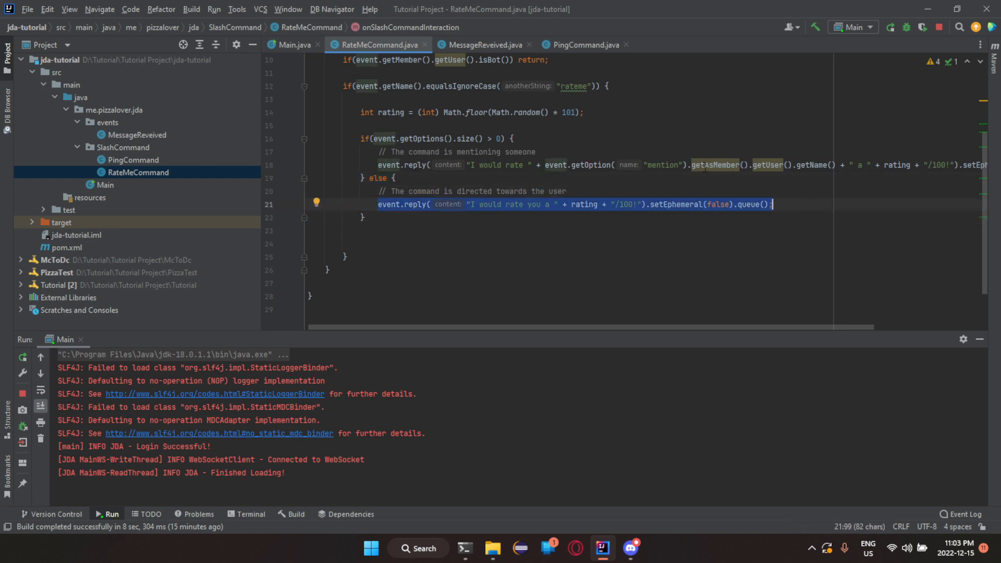
click(292, 45)
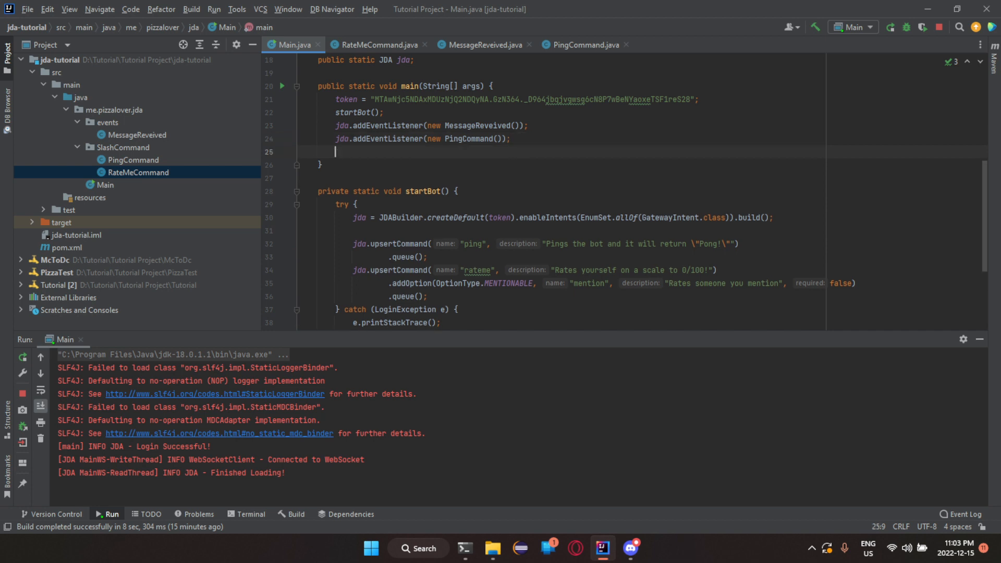
Step: Add jda.addEventListener(new RateMeCommand()) after the PingCommand listener in Main, then switch to Discord
text(jda.addEventListener(new );)
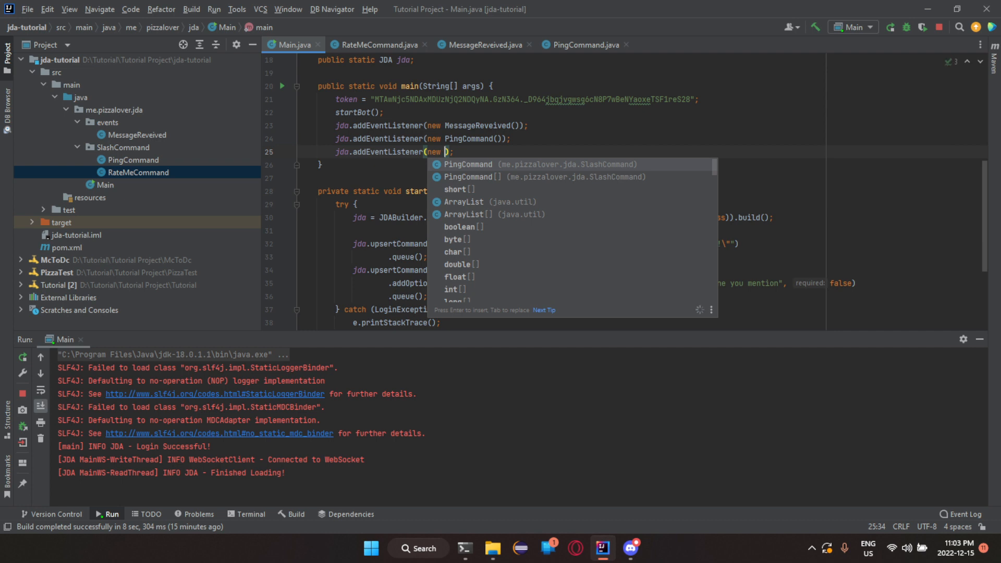
text(Rateme)
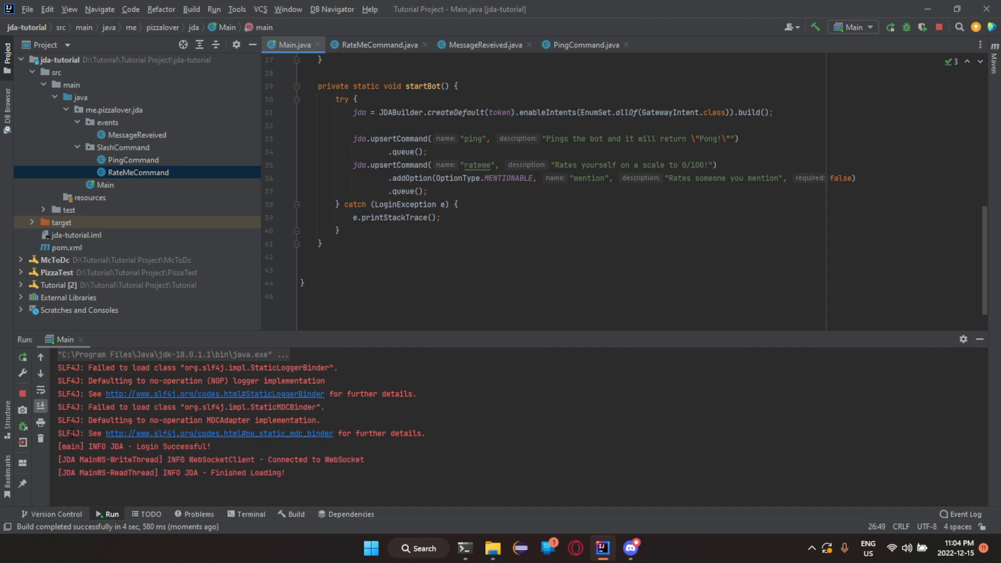
click(630, 548)
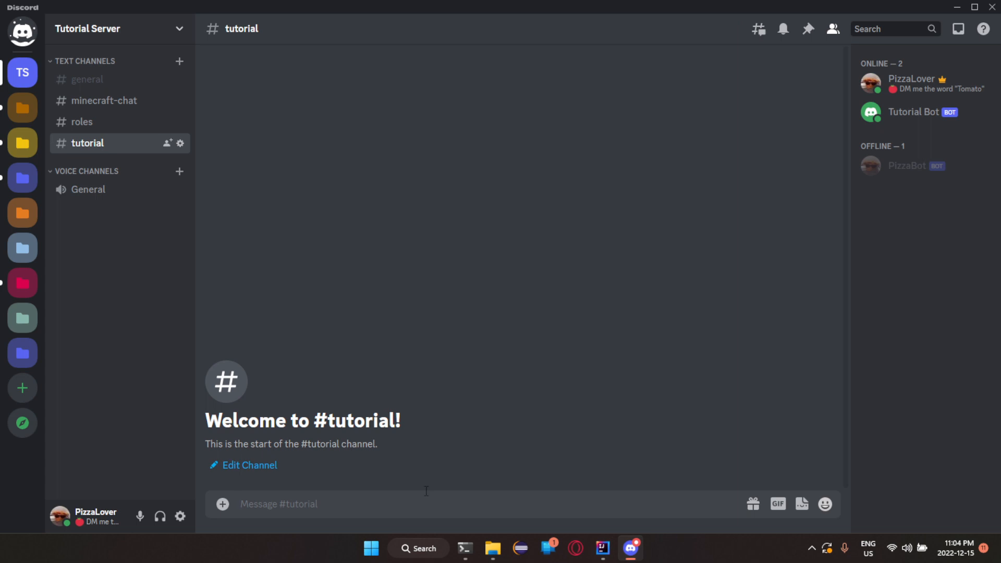
Step: Run /rateme for yourself in #tutorial twice, getting 7/100 and 66/100
text(/ra)
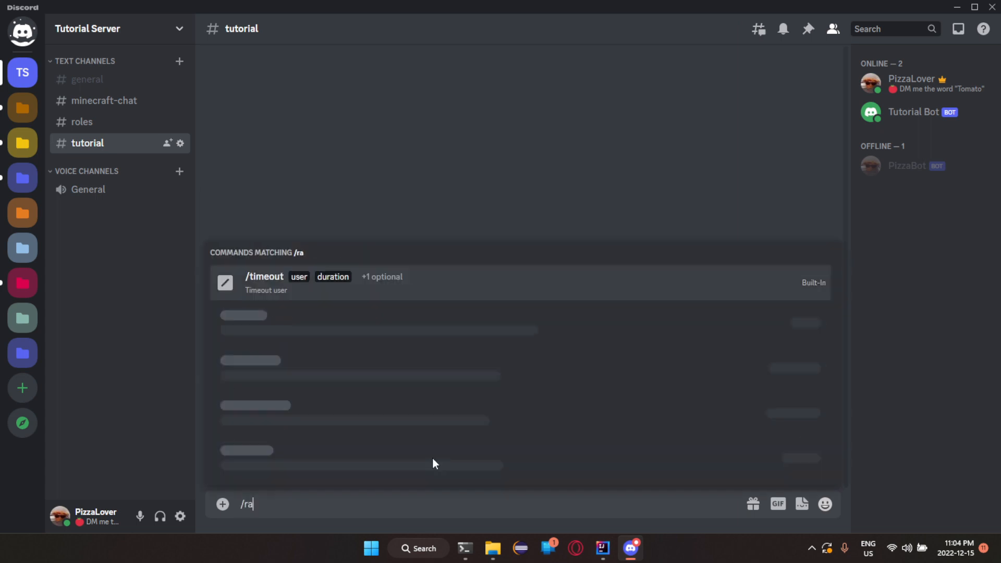
key(enter)
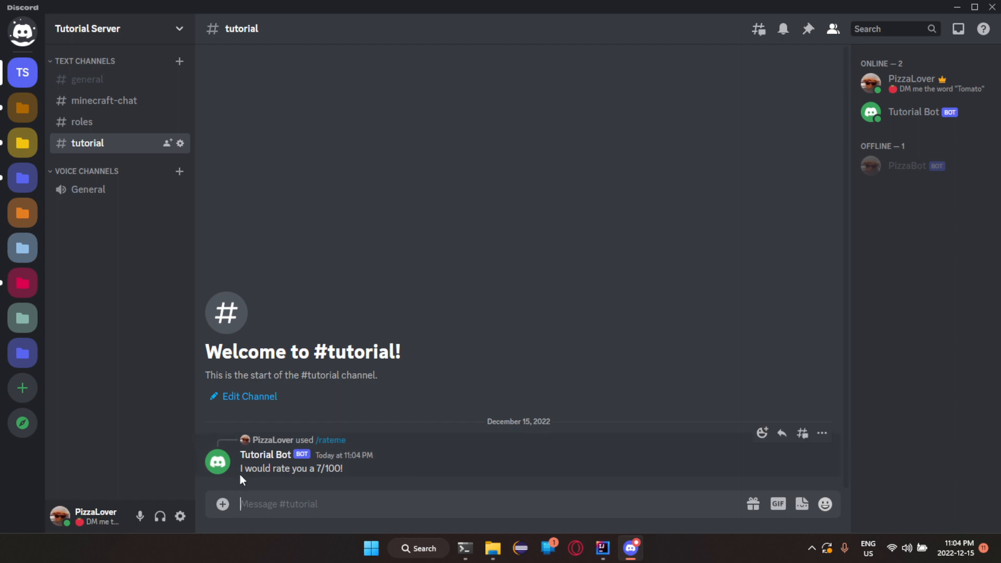
text(/r)
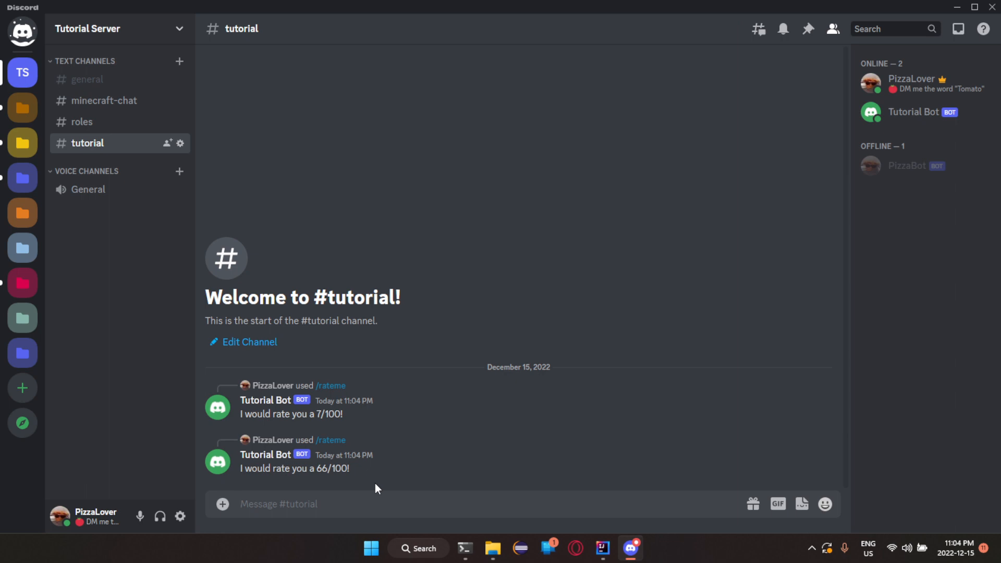
text(/rateme mention @everyone)
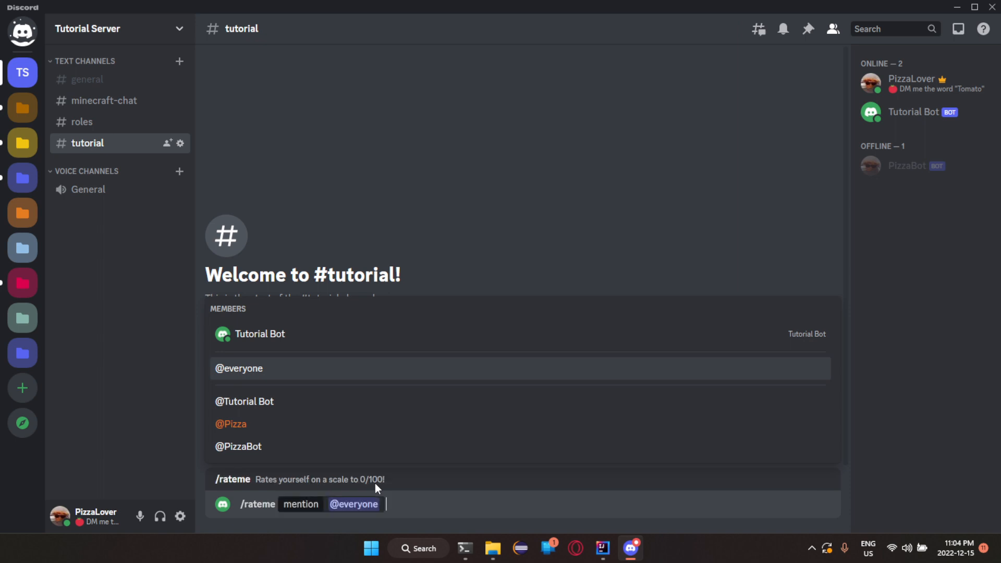
key(enter)
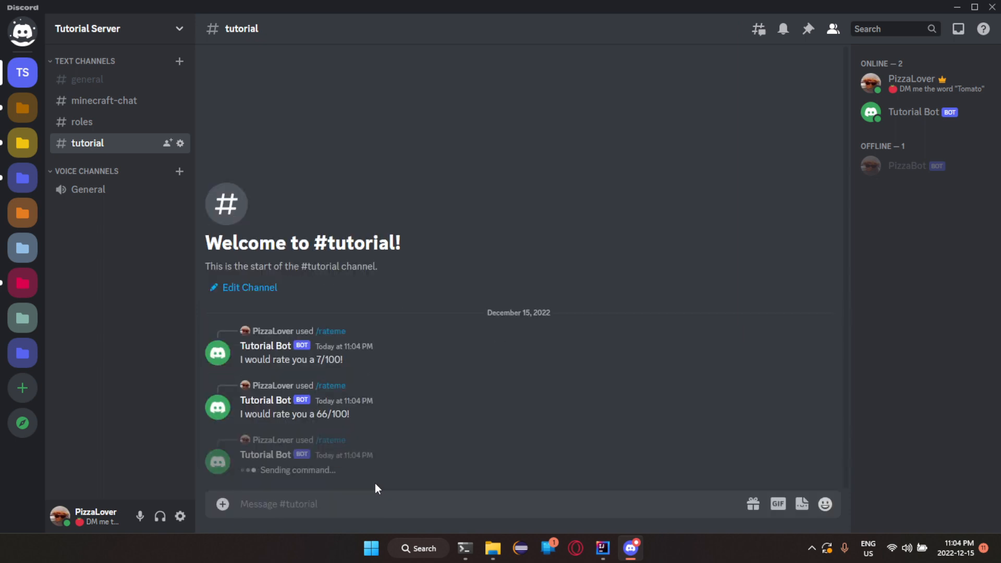
click(601, 547)
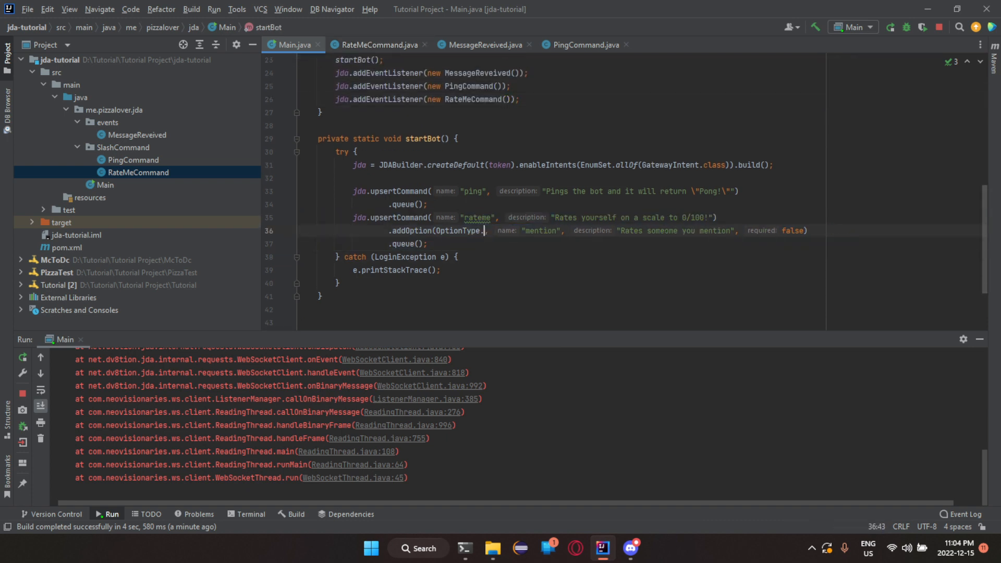
Step: Change the rateme mention option from OptionType.MENTIONABLE to OptionType.USER and stop the crashed bot
text(USER)
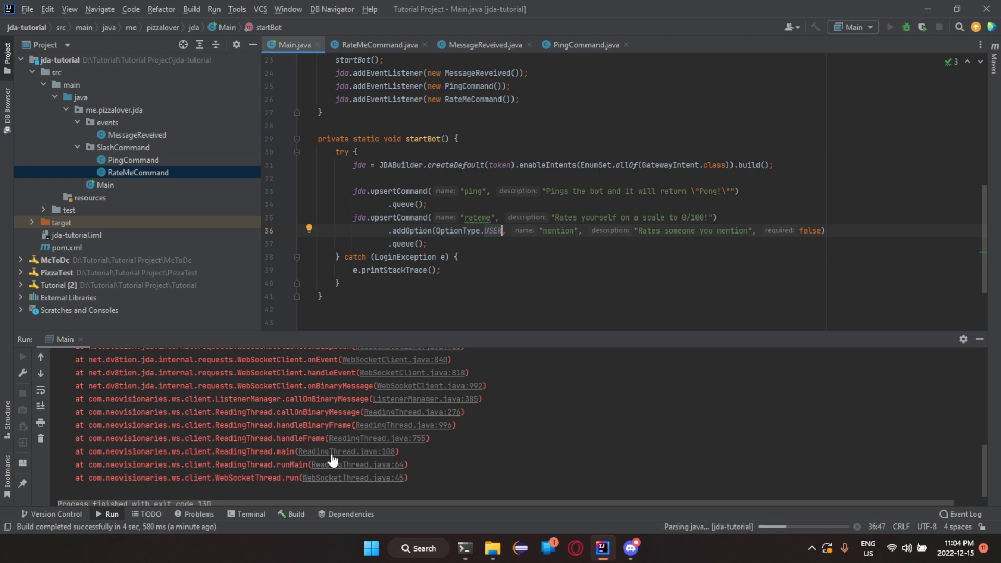
click(907, 27)
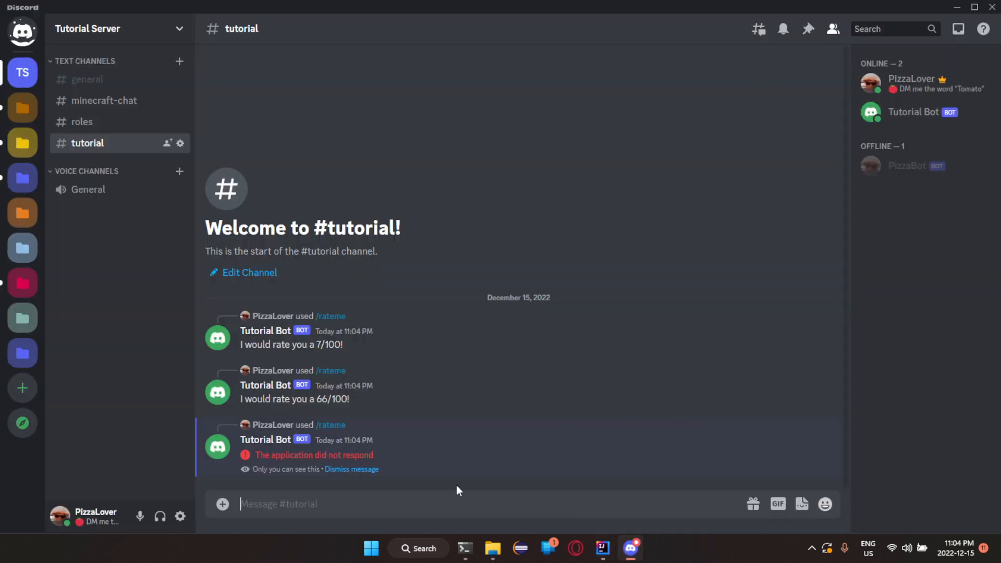
Step: Dismiss the no-response error, retry /rateme, and dismiss the resulting 'command is outdated' error
click(352, 469)
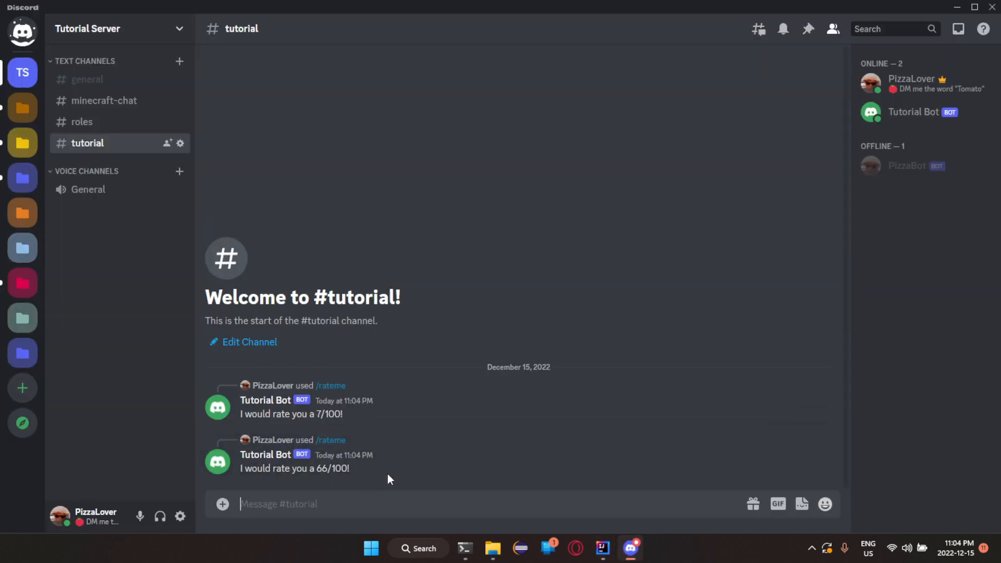
text(/rateme)
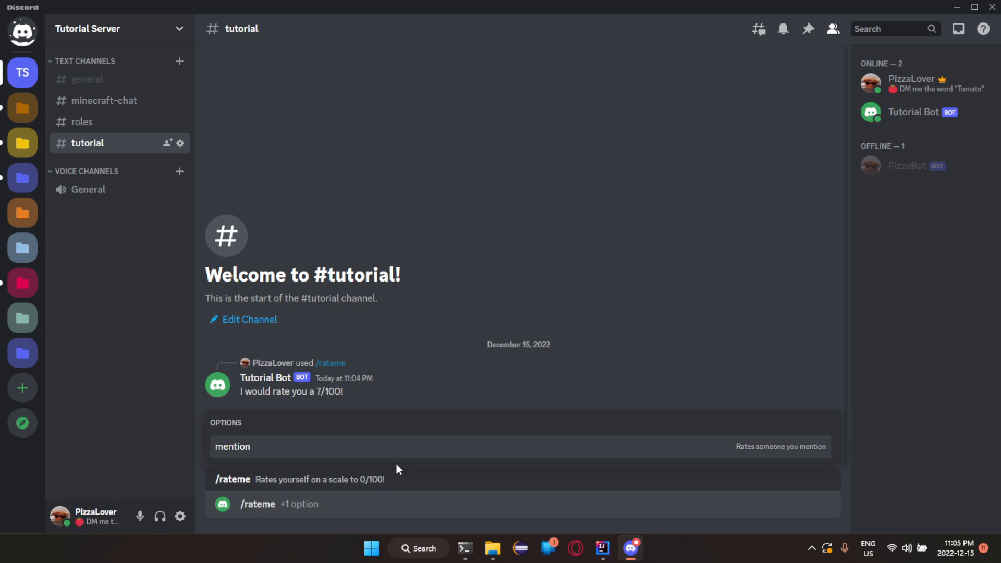
click(233, 446)
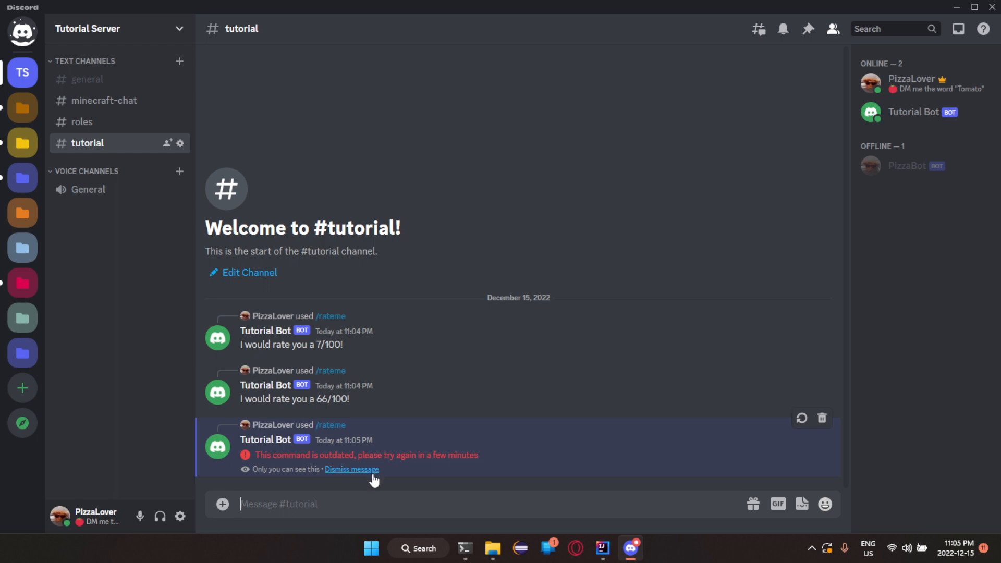
click(351, 469)
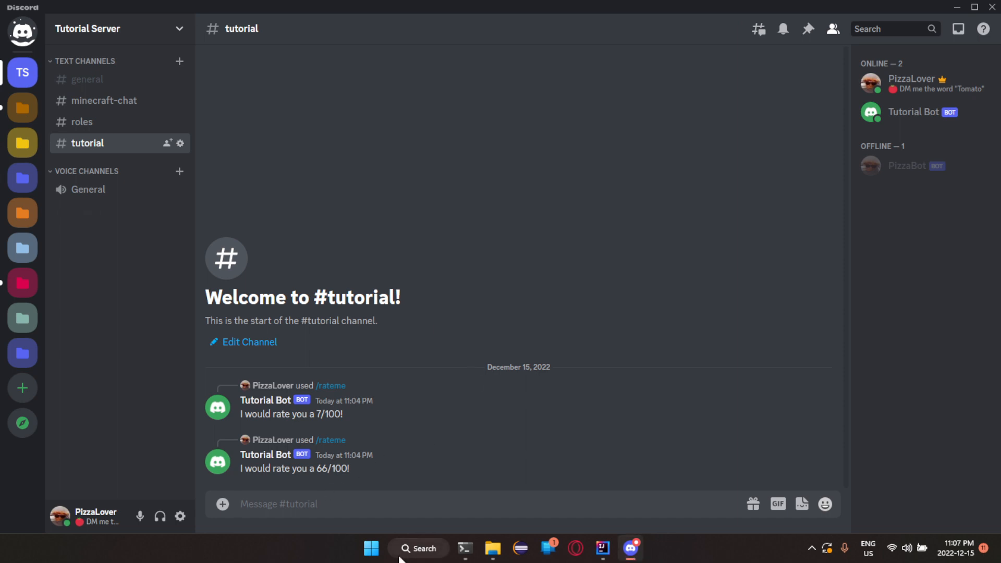
text(/rateme mention)
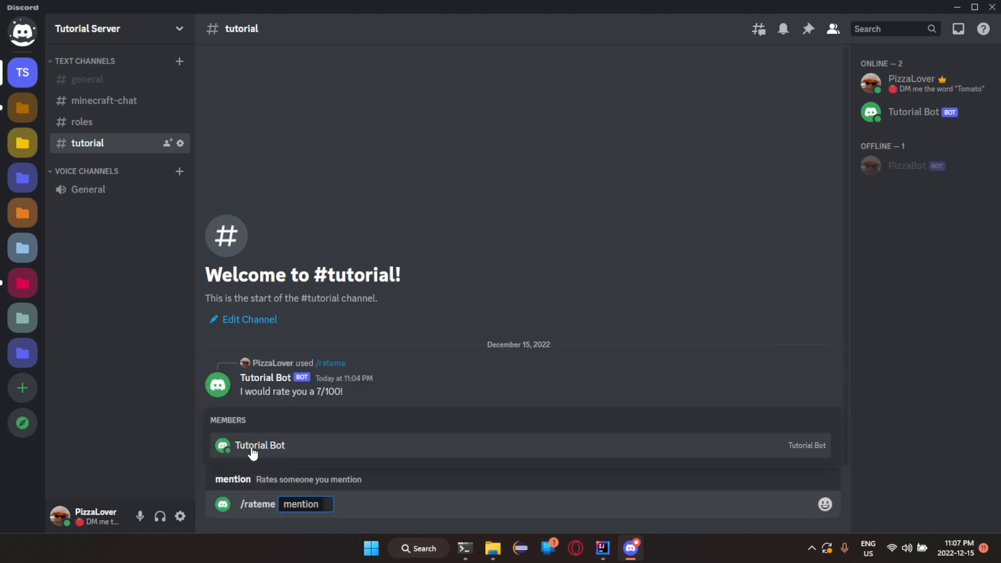
mouse_move(255, 456)
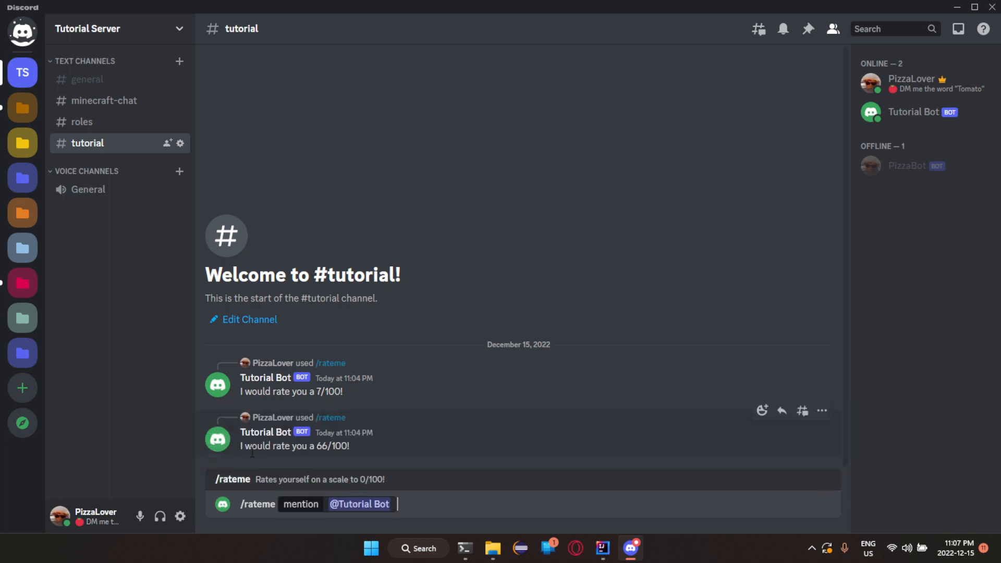
key(Enter)
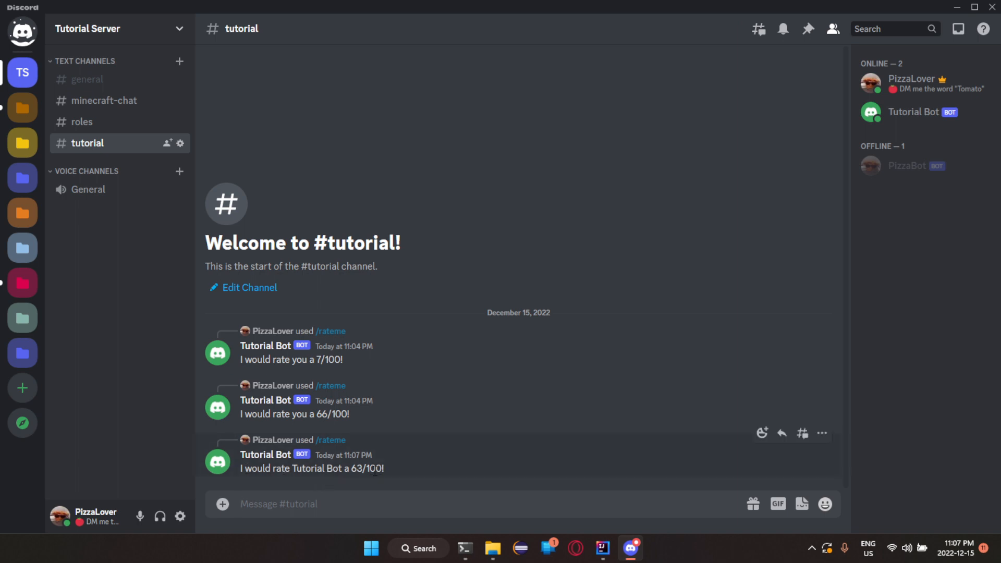
mouse_move(465, 495)
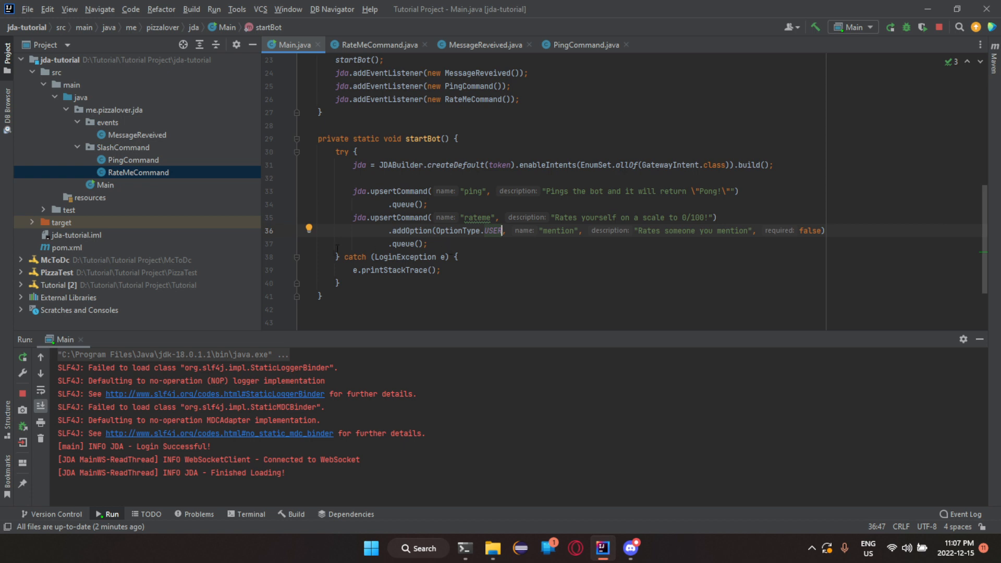
mouse_move(170, 173)
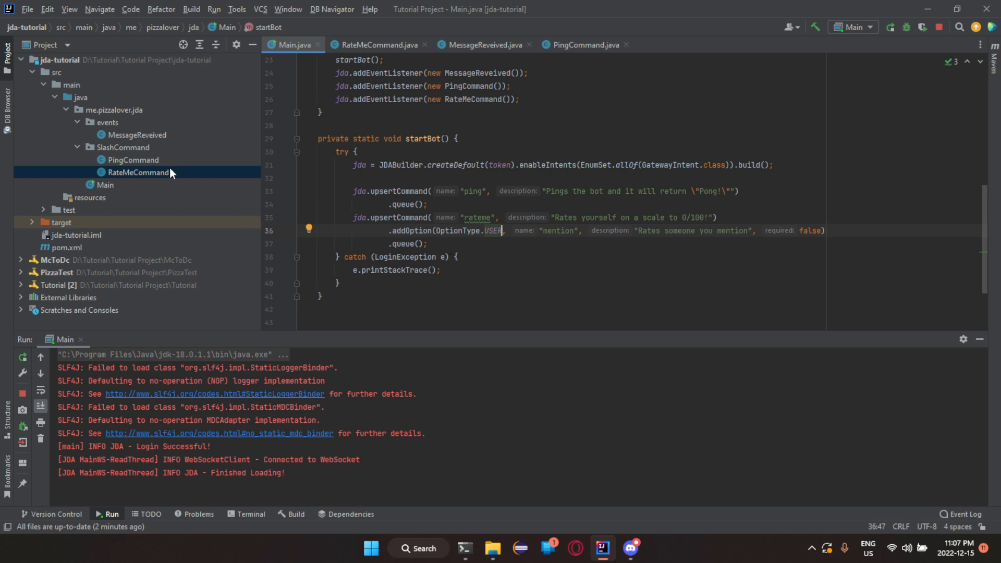
mouse_move(170, 165)
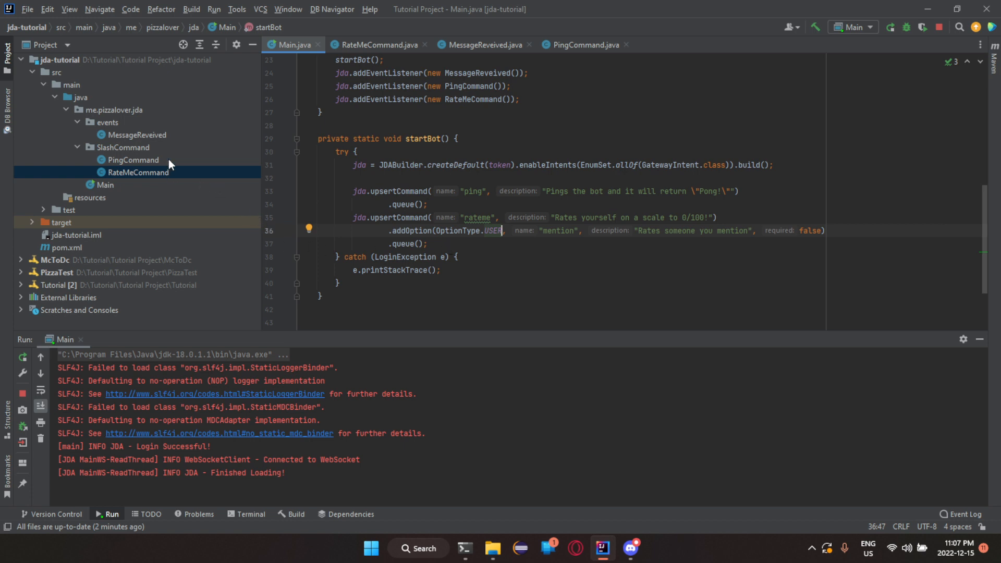